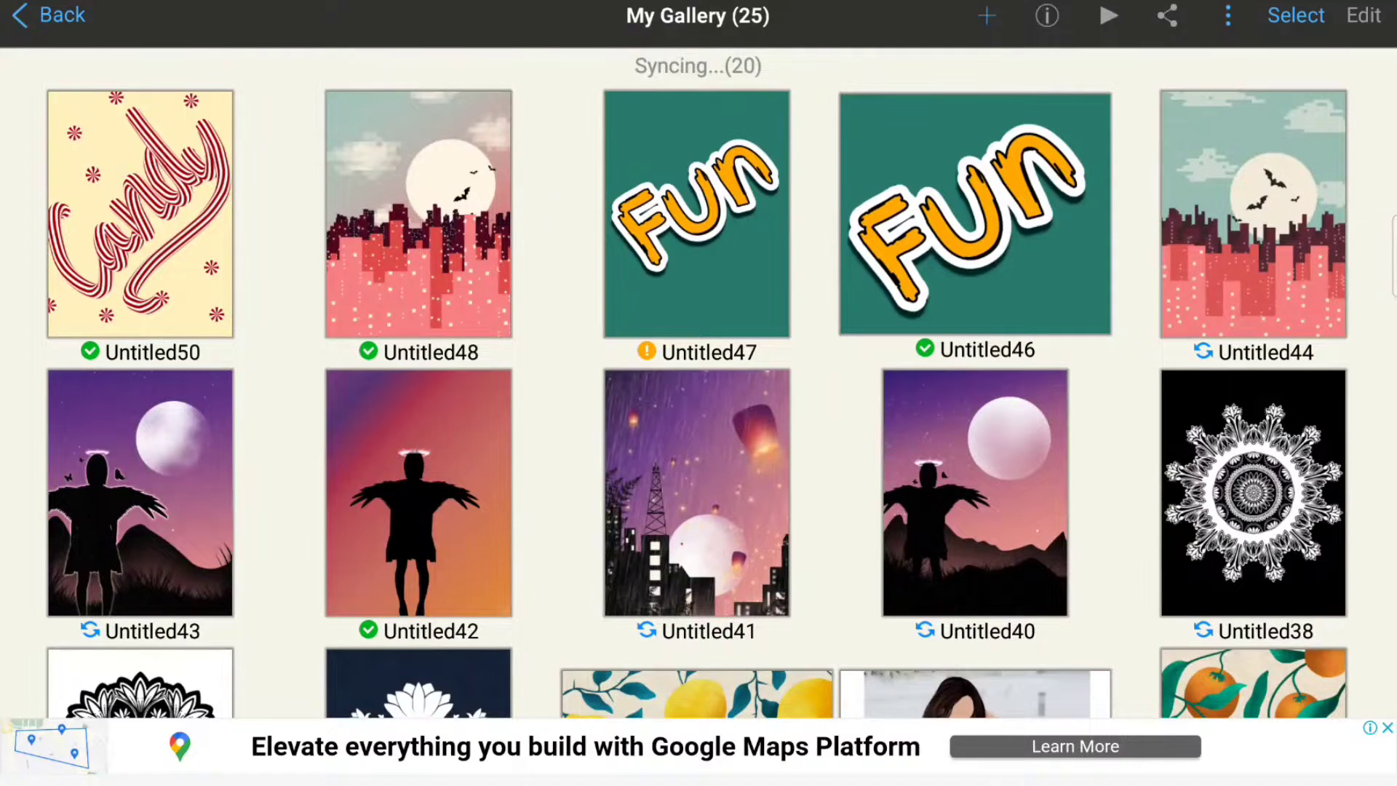
Step: Create a new 3:4 canvas from My Gallery, adding Untitled53 to the gallery
left_click(987, 16)
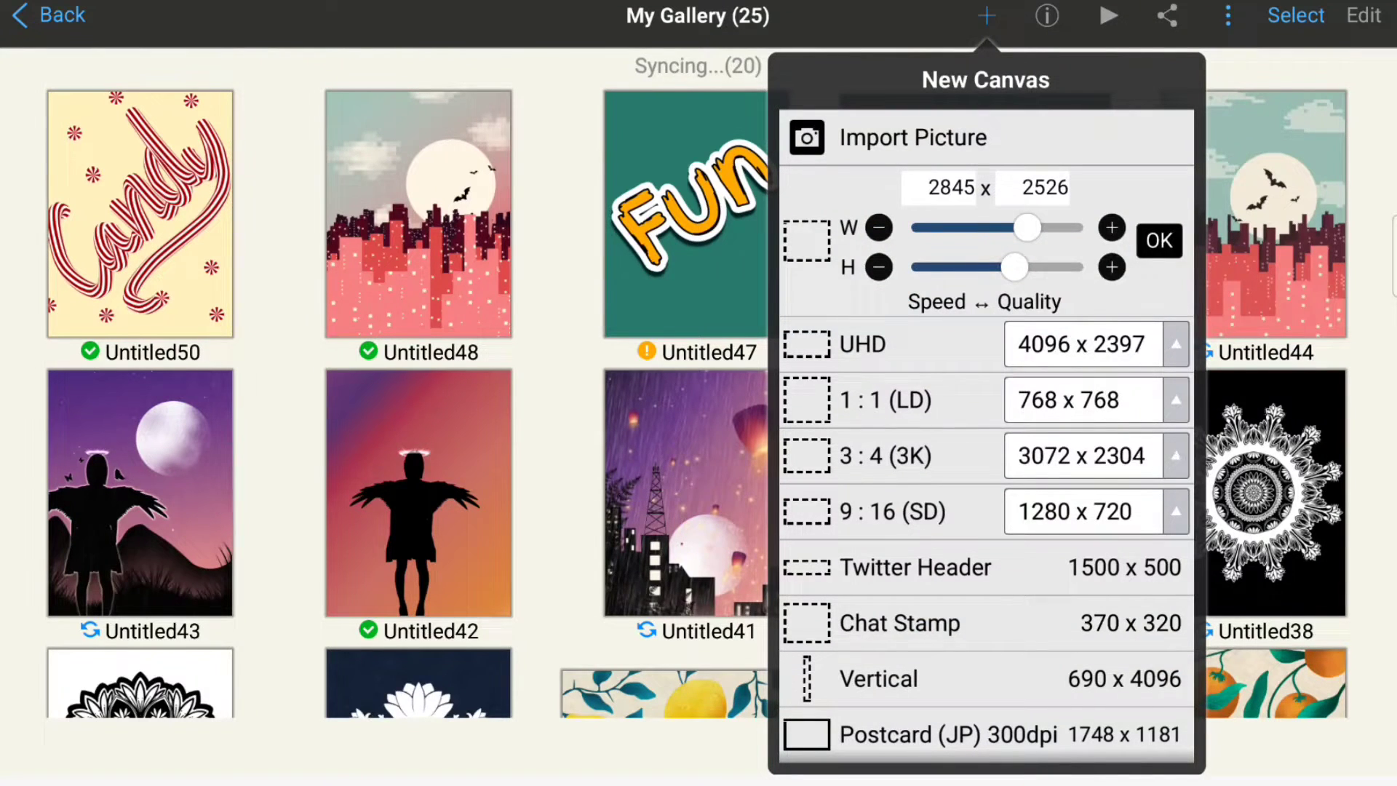
left_click(1175, 455)
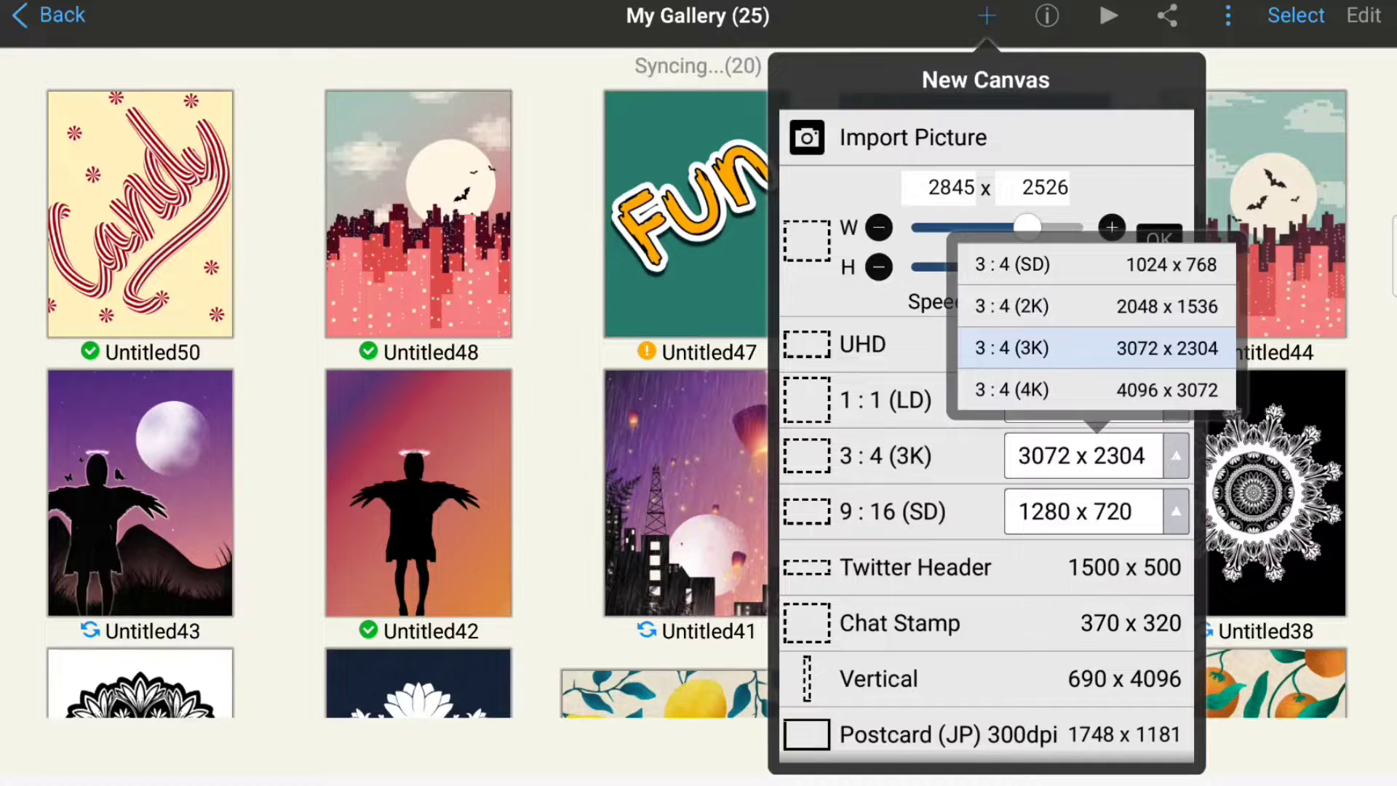
left_click(1174, 345)
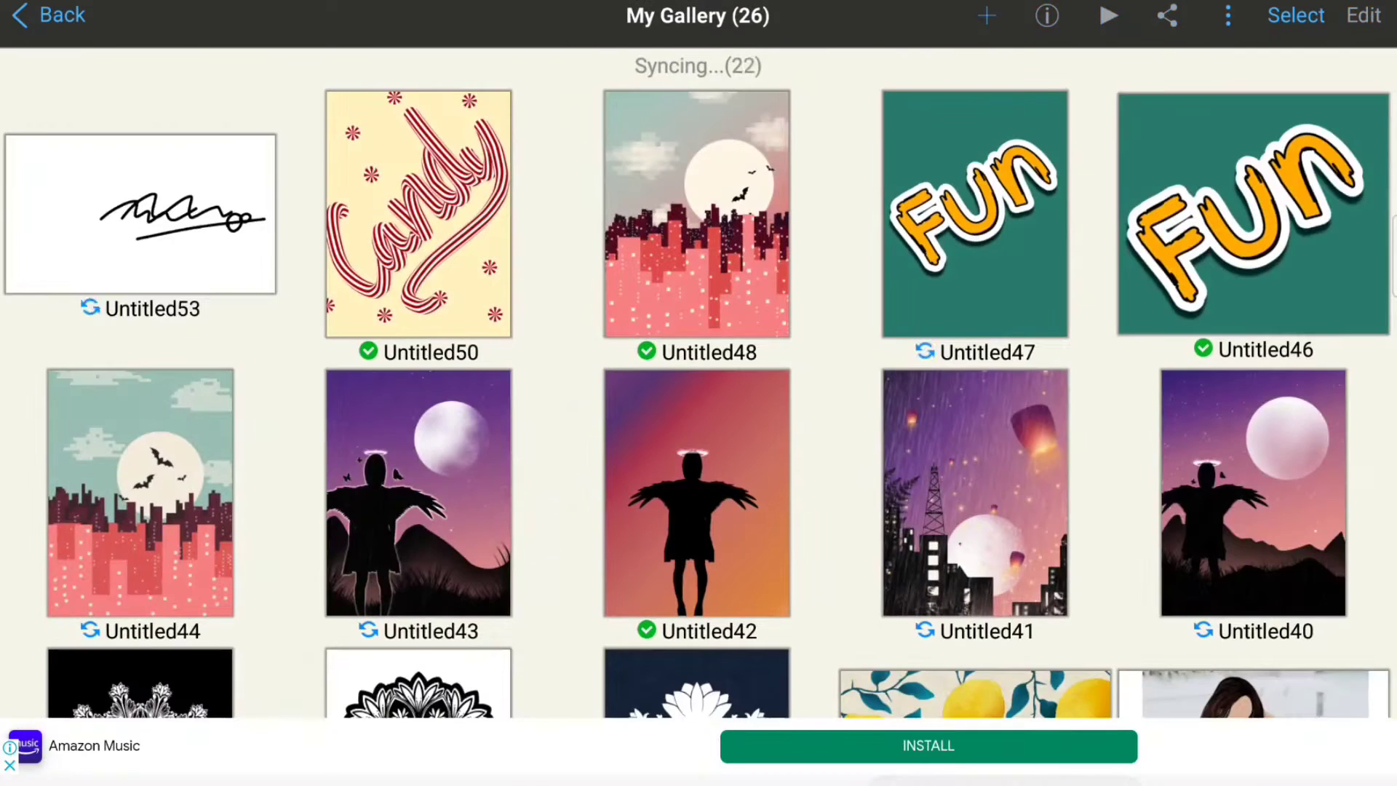
Step: Start a new blank canvas at the large UHD size, accepting the Canvas Size warning
left_click(985, 16)
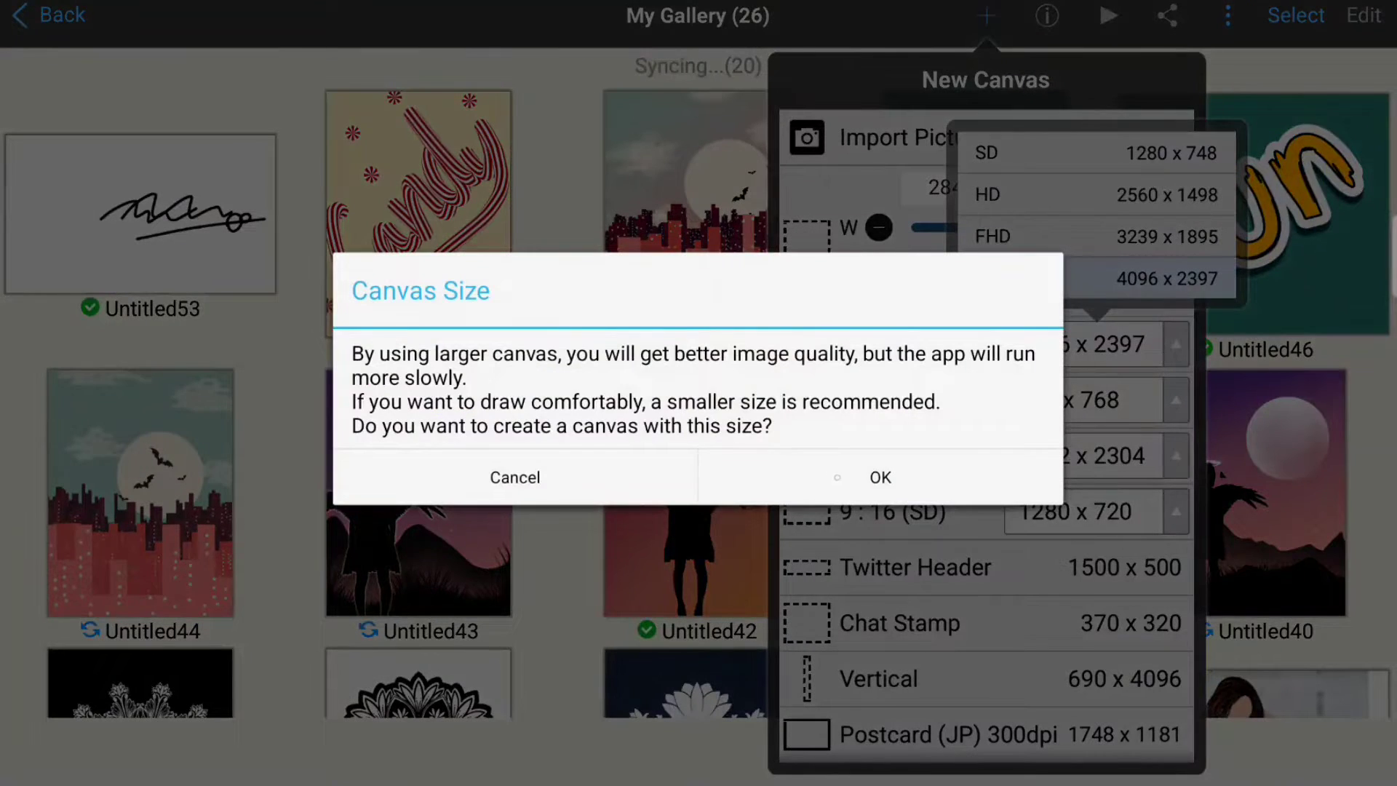
left_click(879, 477)
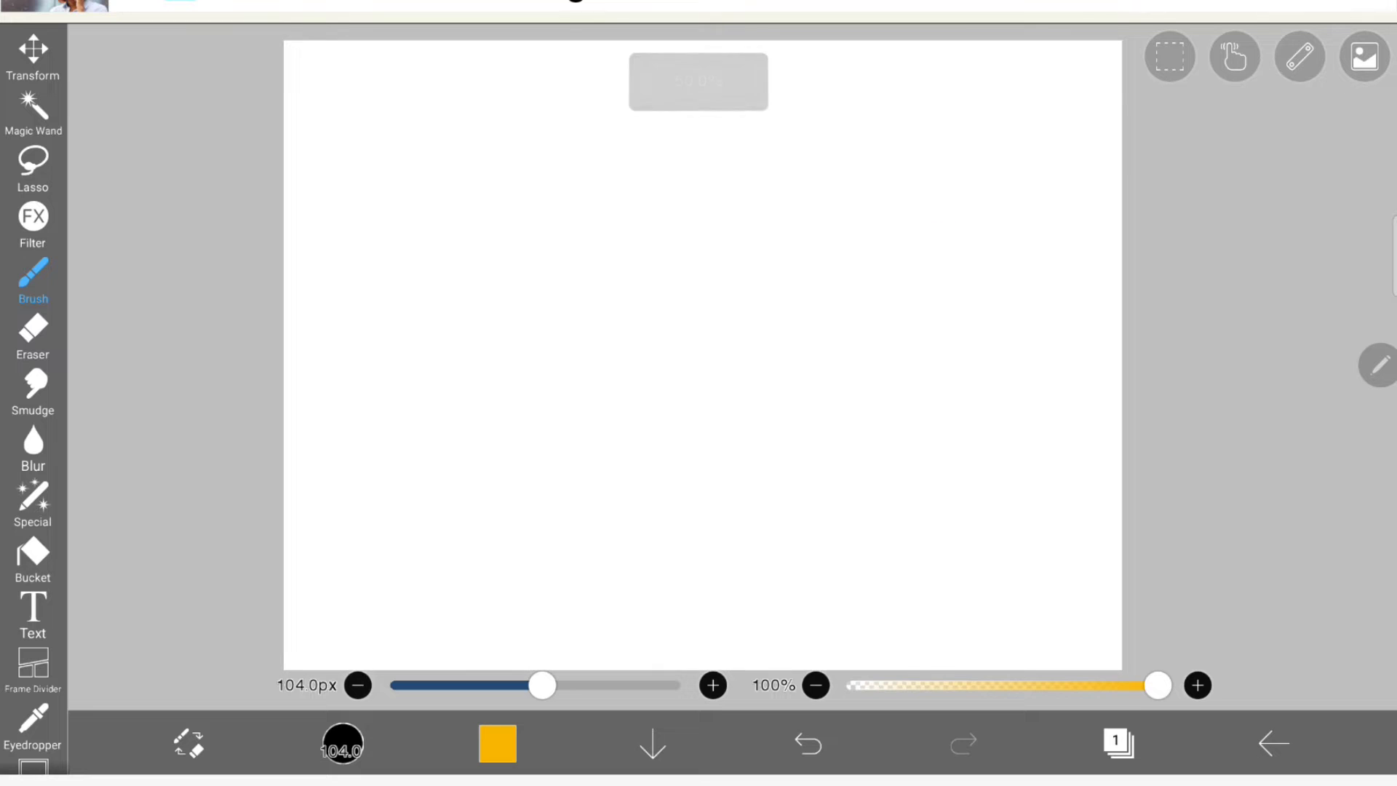
Step: Show the new canvas's layers and bring up the background paper texture choices
left_click(1118, 744)
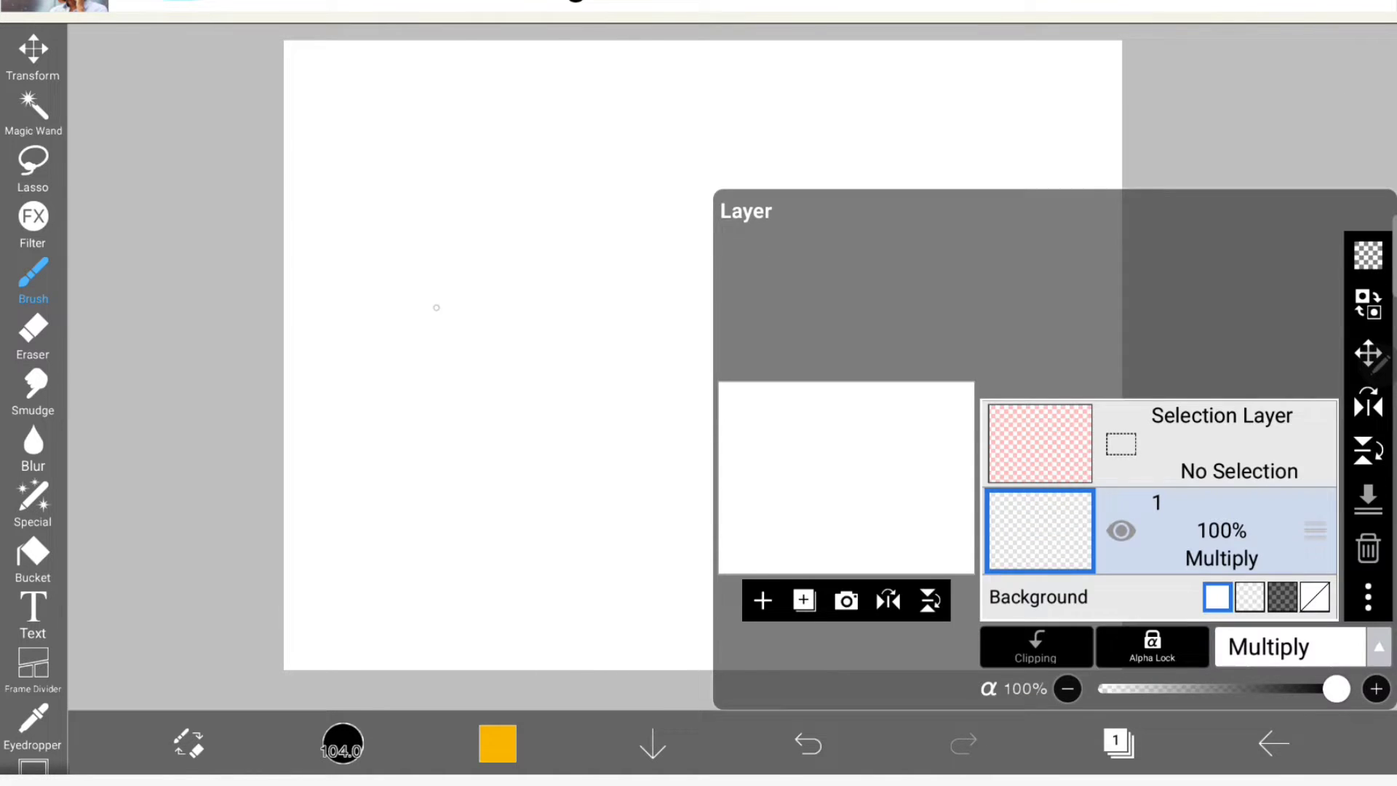
left_click(496, 743)
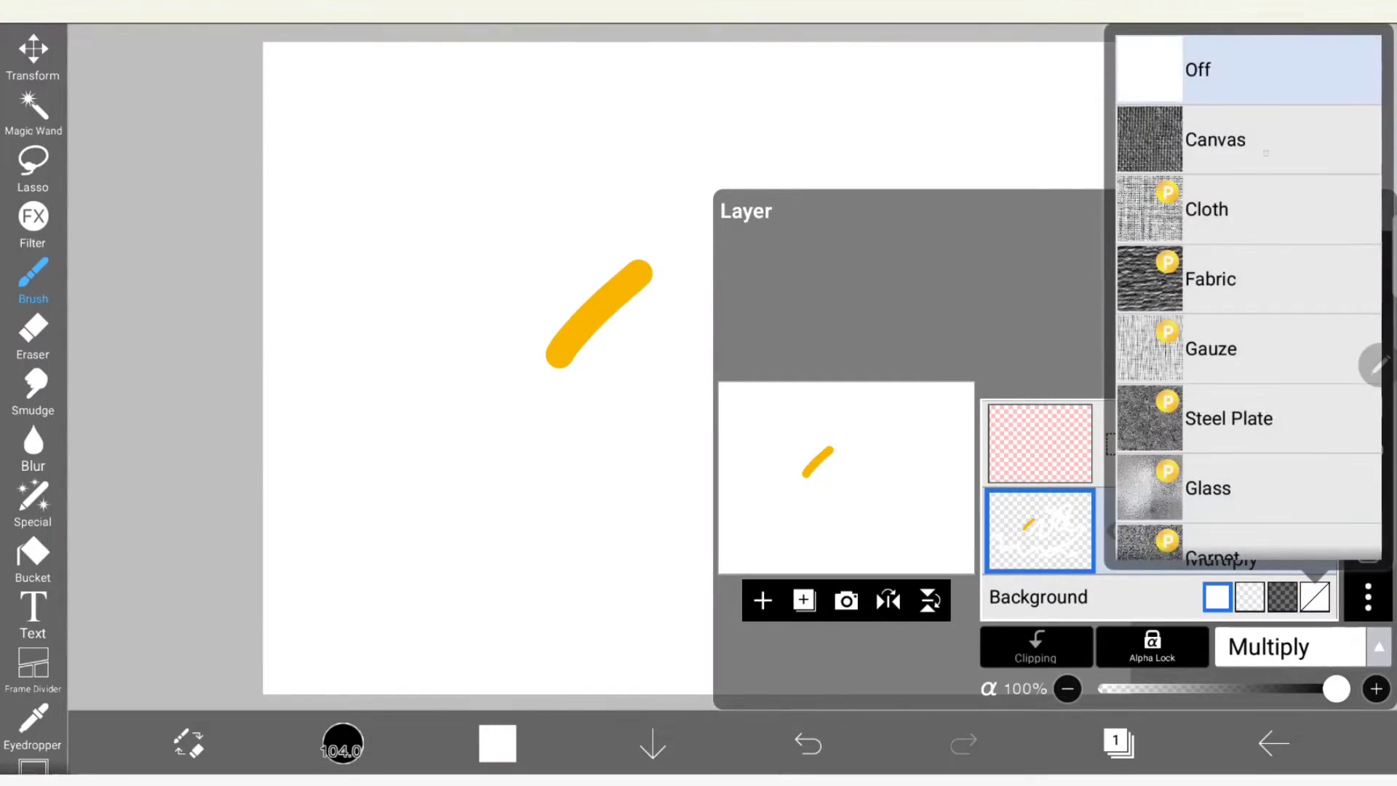
Step: Back the artwork with the Canvas paper texture and browse the texture list
left_click(1247, 140)
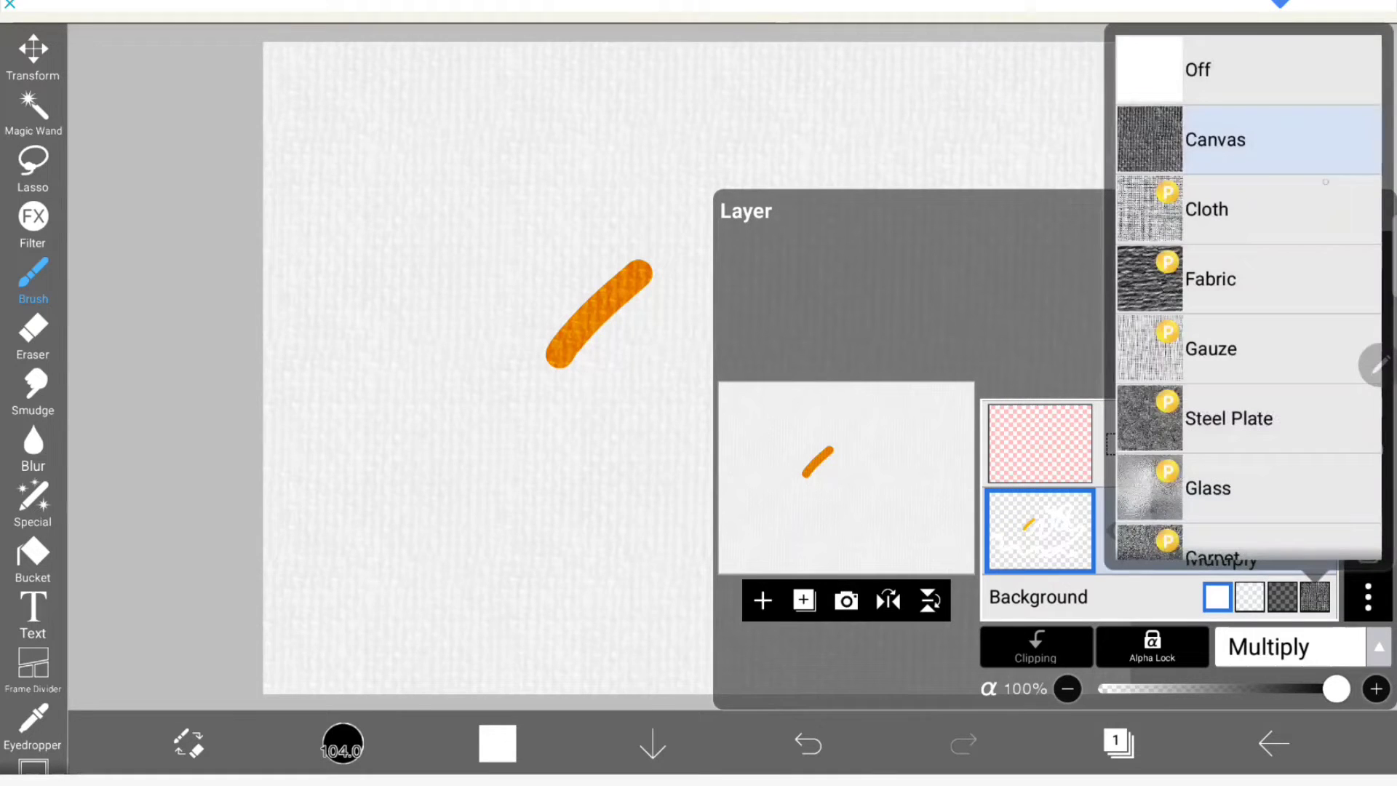
scroll("down", 3)
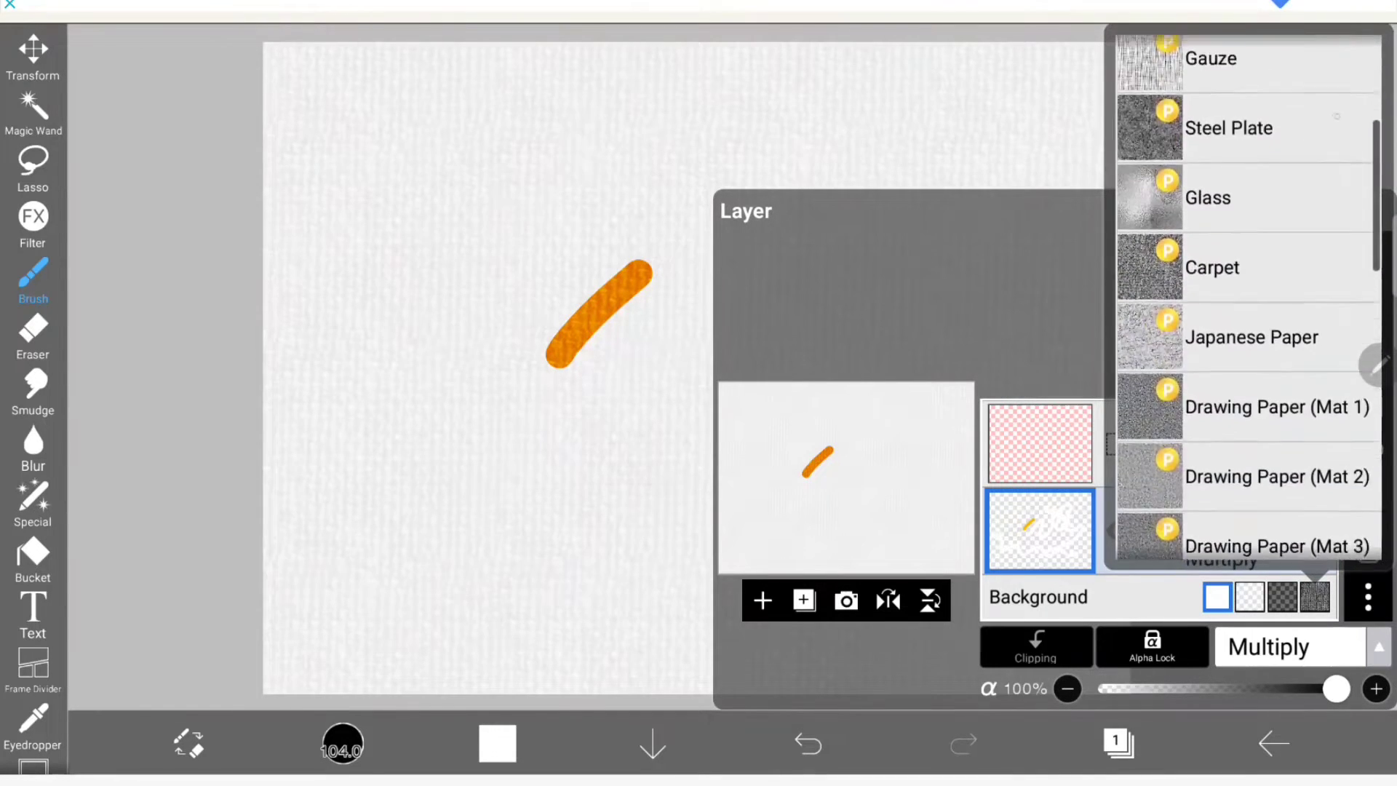
scroll("down", 3)
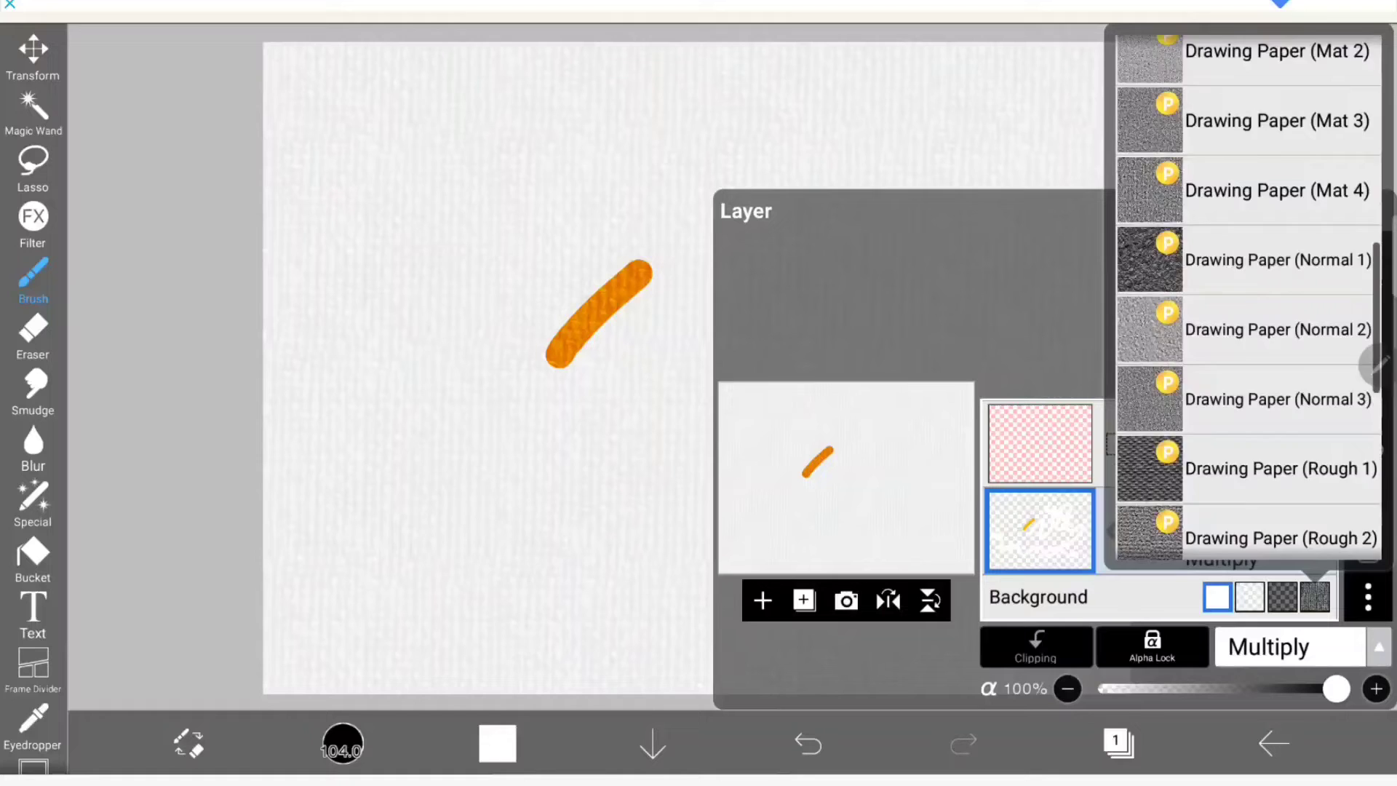
scroll("up", 3)
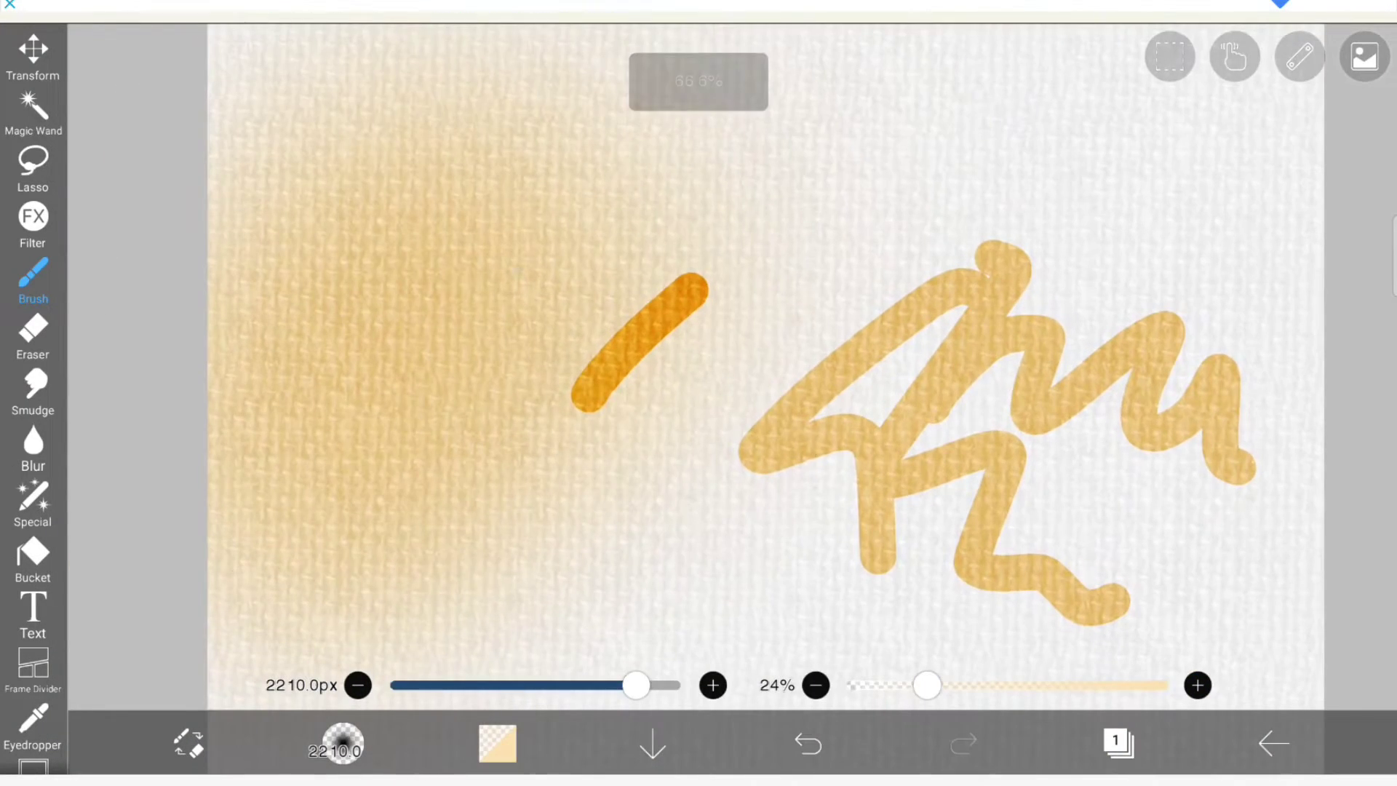
Step: Close the texture test drawing and return to the gallery of 26 artworks
left_click(1116, 744)
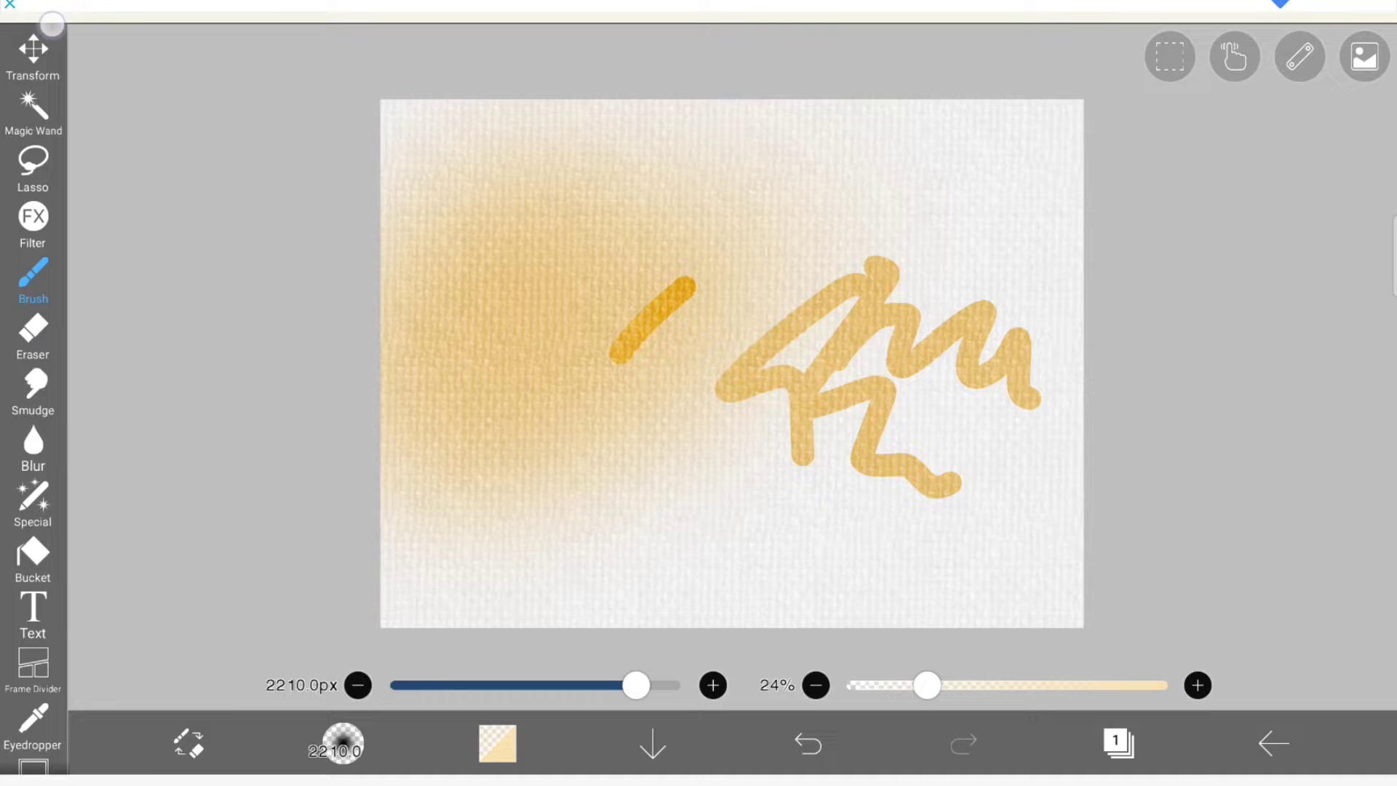
left_click(1272, 744)
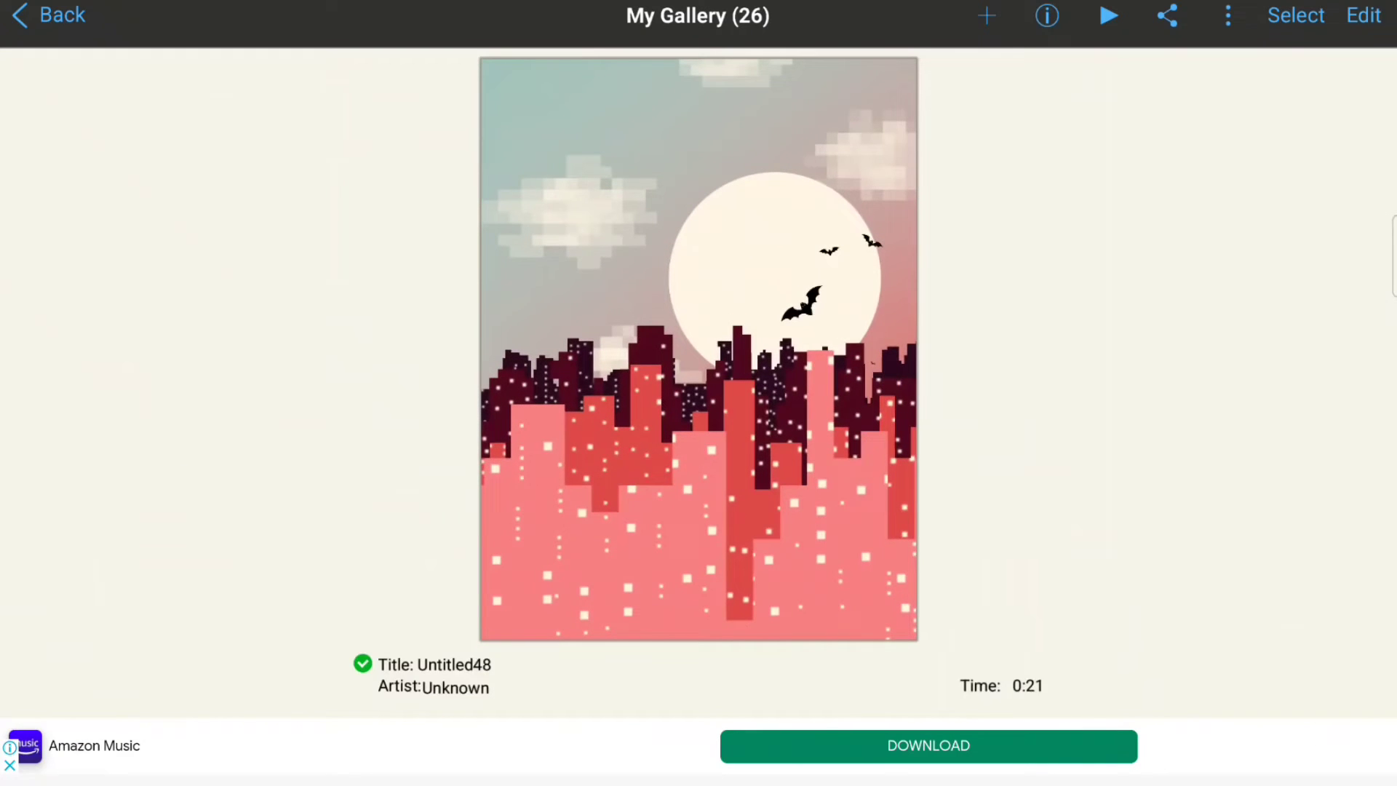
Step: Open Untitled48 for editing, browse the Material library, and show its layer stack
left_click(1109, 16)
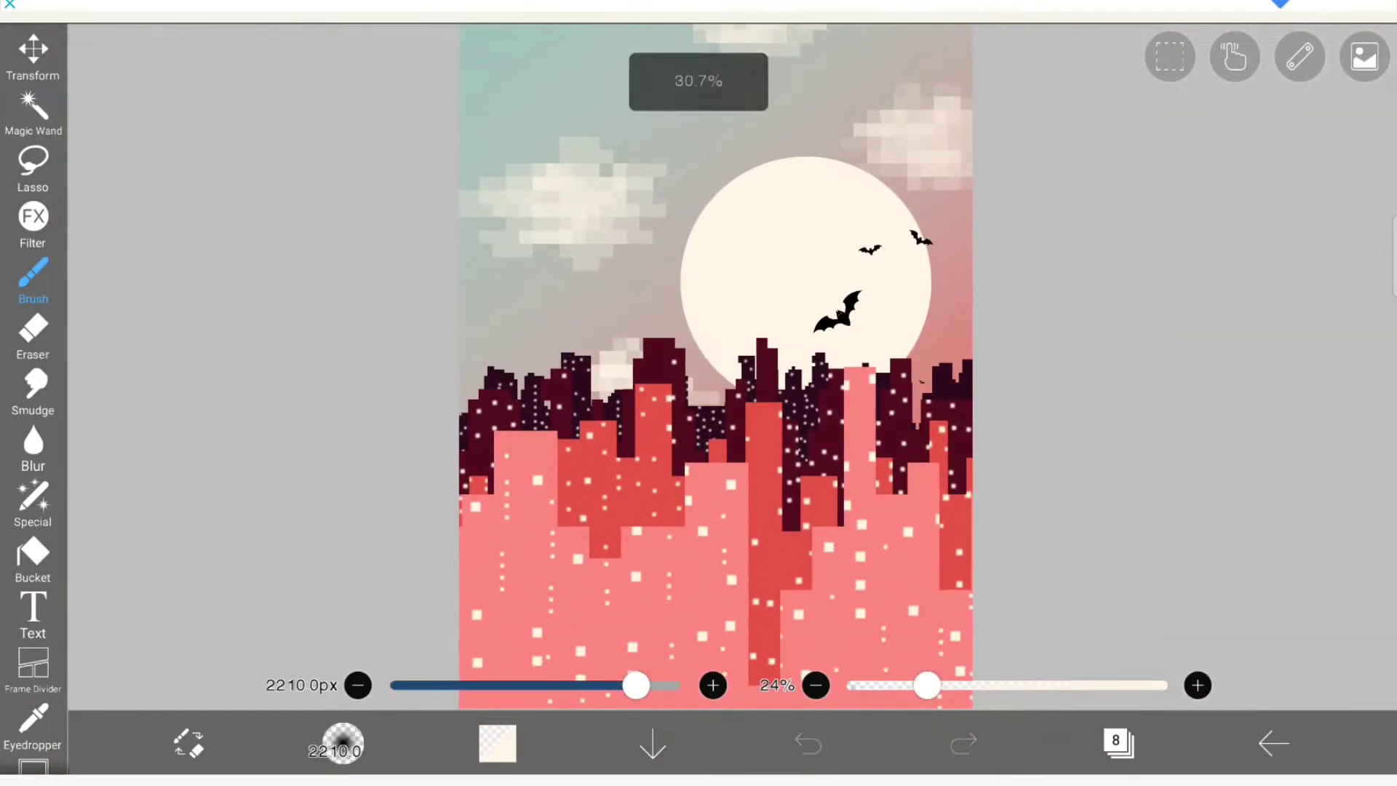
left_click(1364, 56)
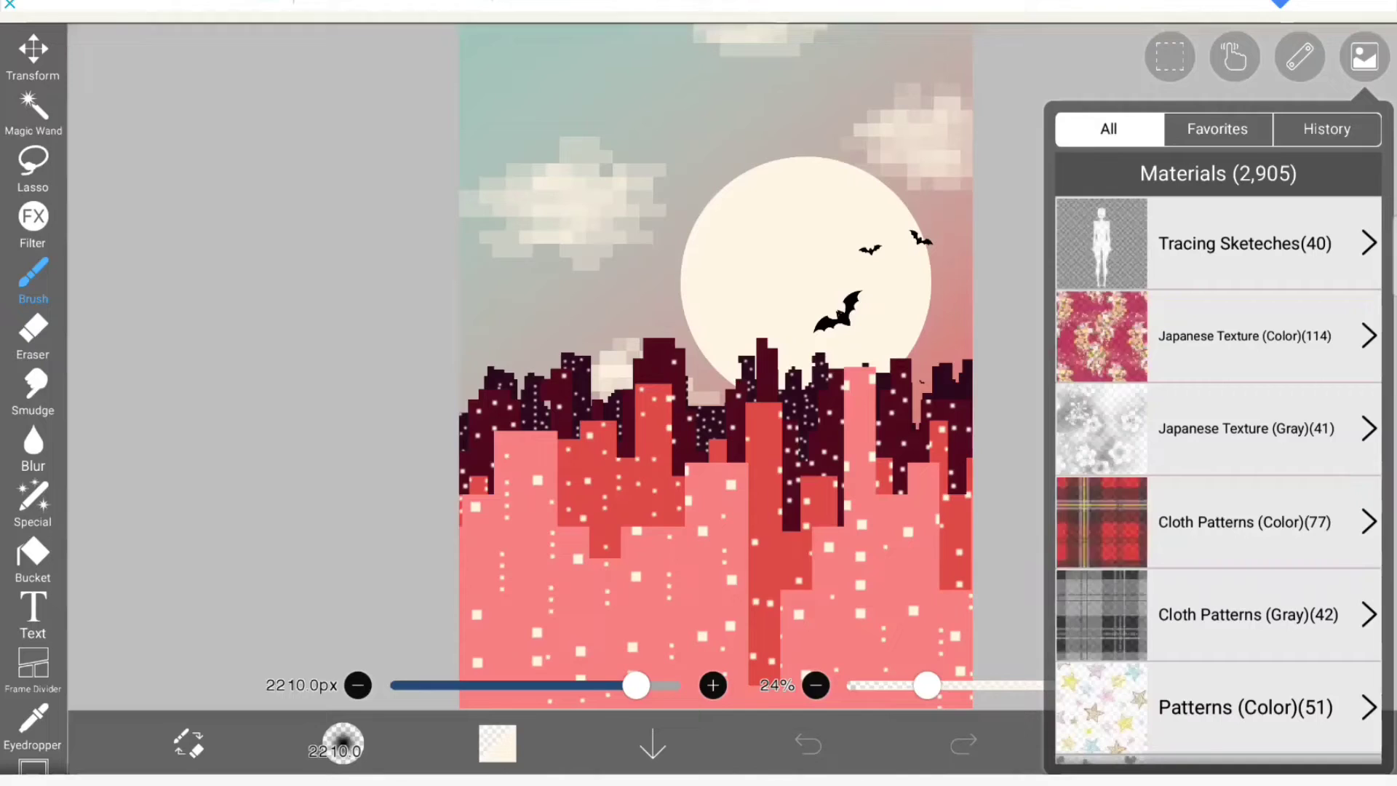
scroll("down", 3)
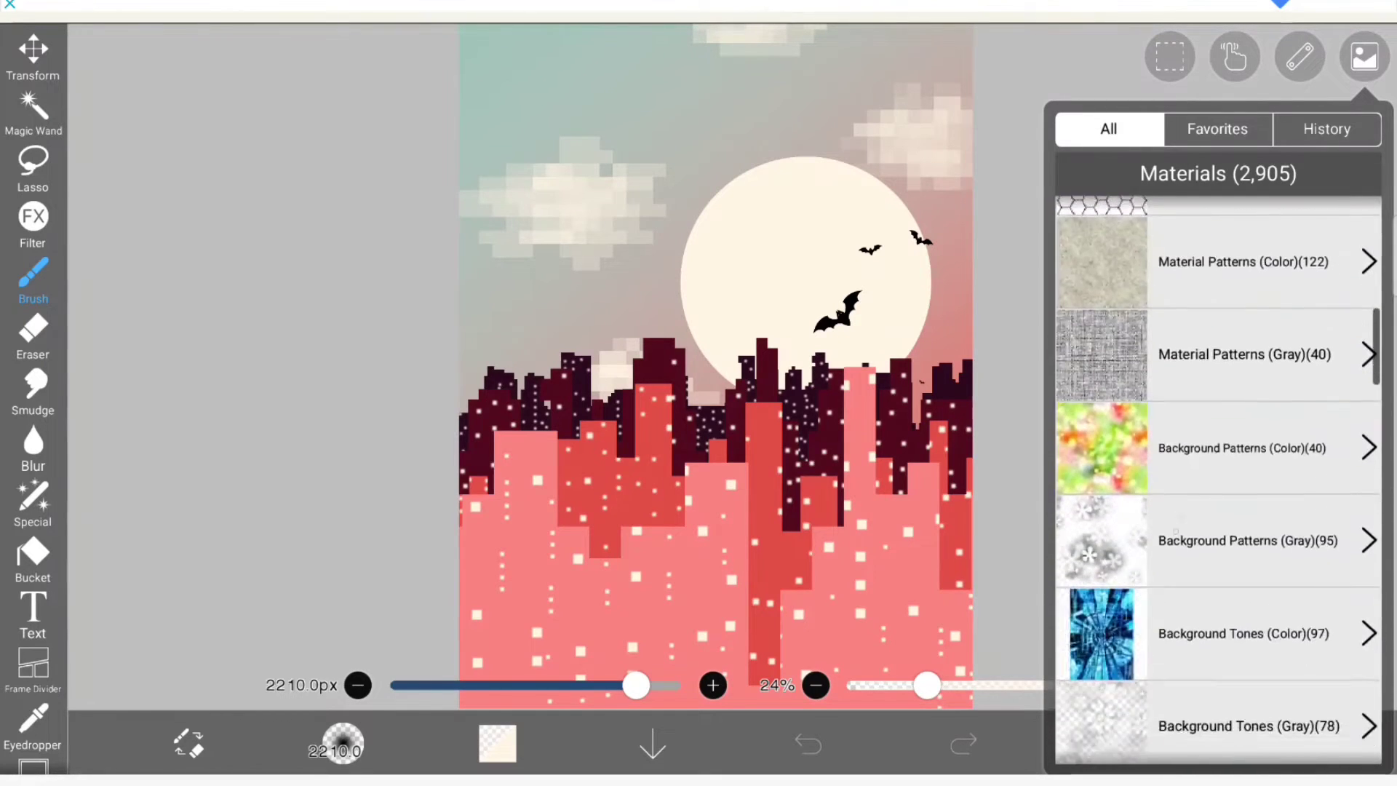
scroll("down", 3)
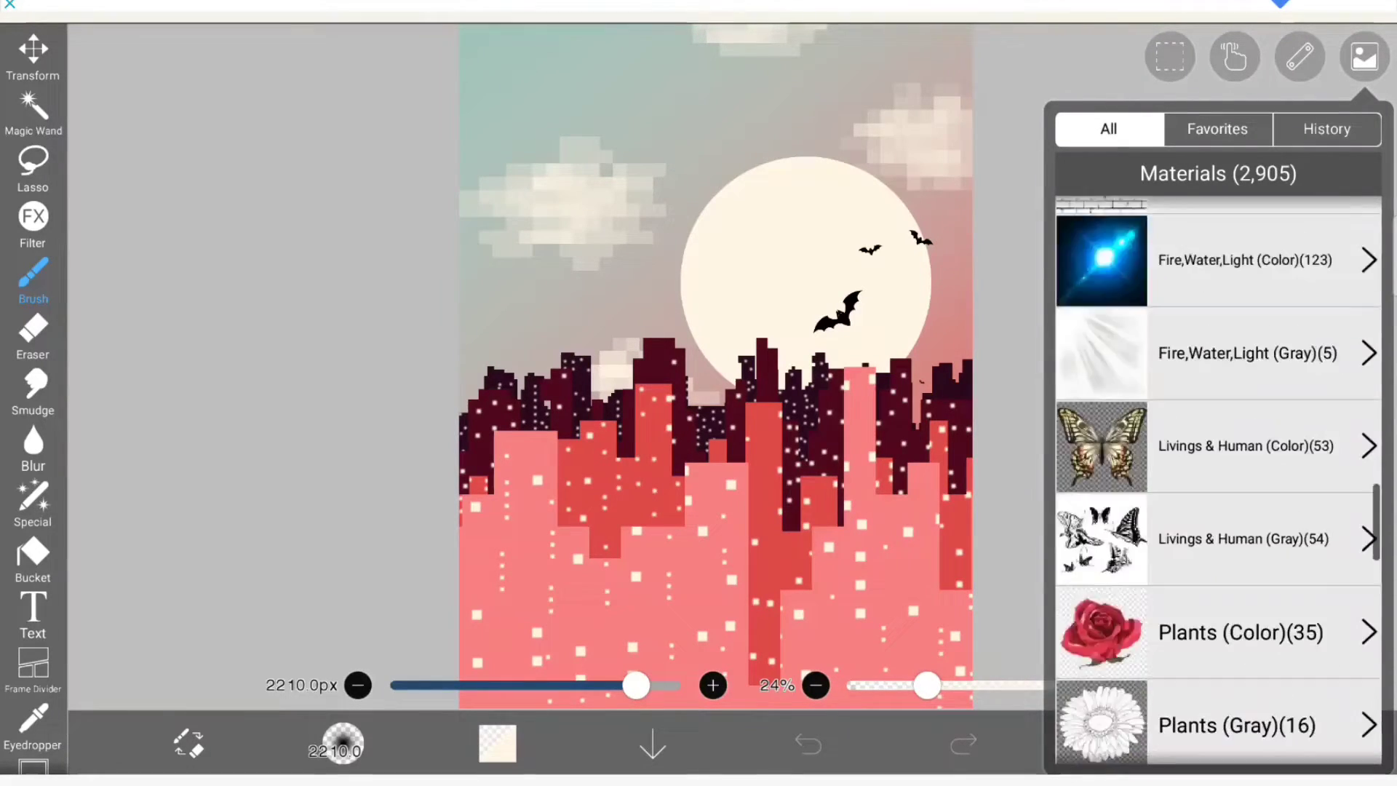
scroll("down", 3)
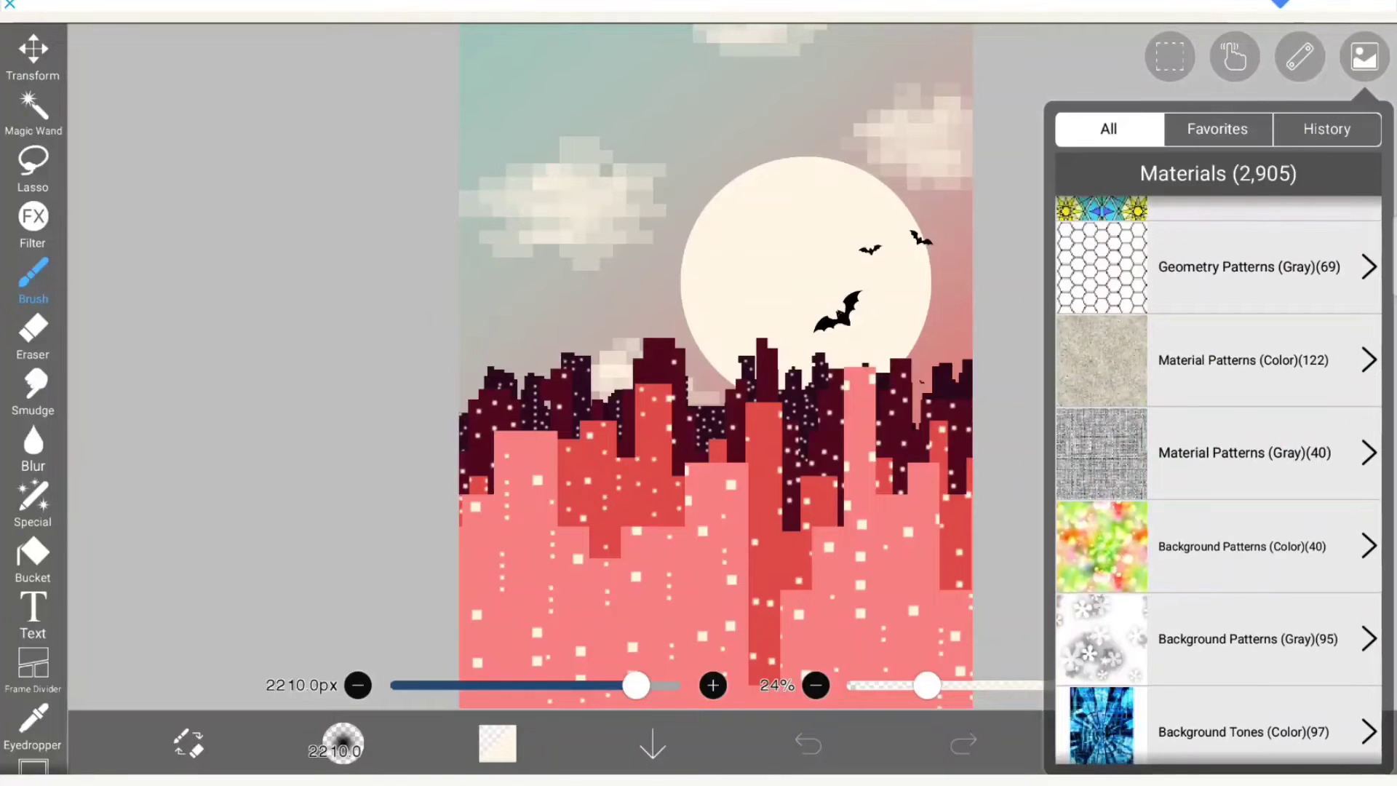
left_click(1118, 744)
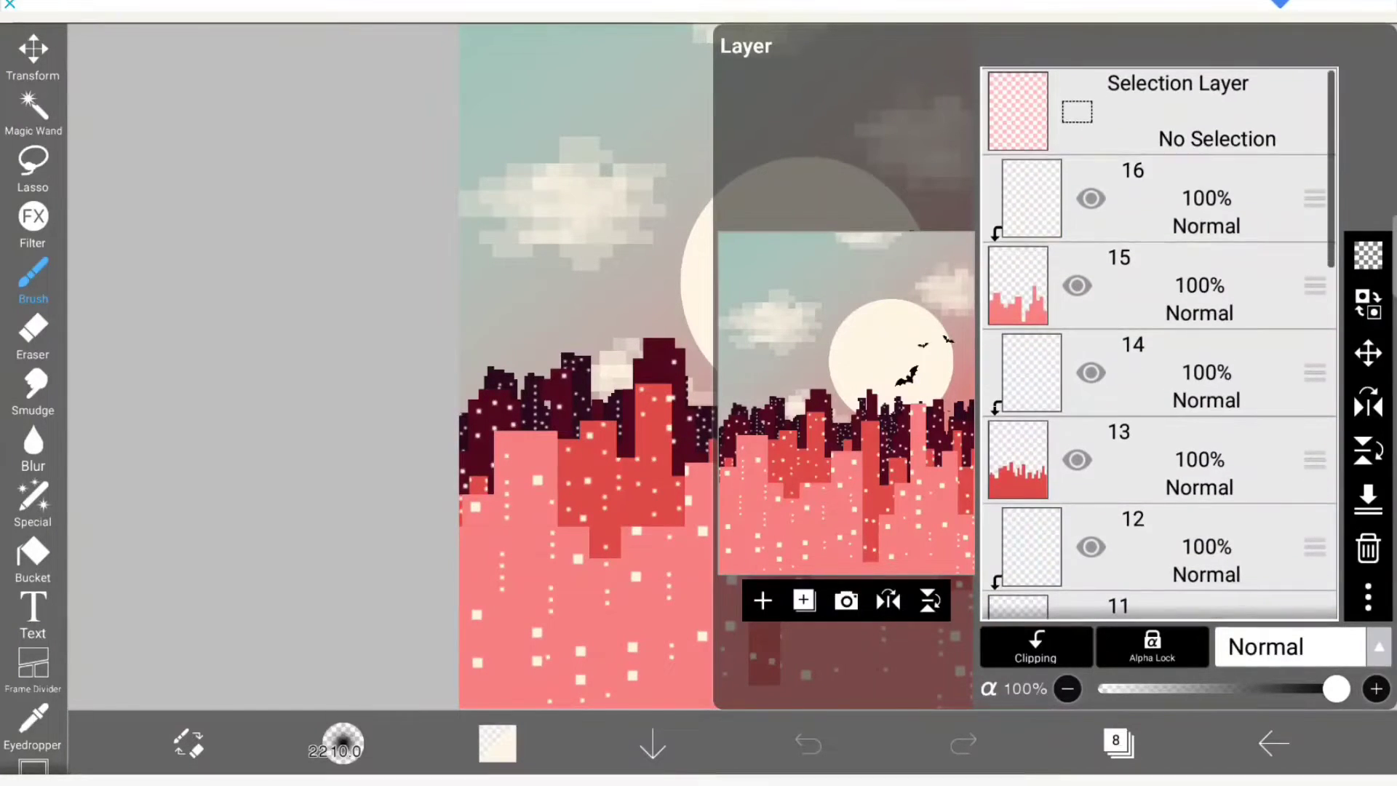
Step: On layer 16, place a beige paper-grain material over the whole artwork
left_click(1159, 198)
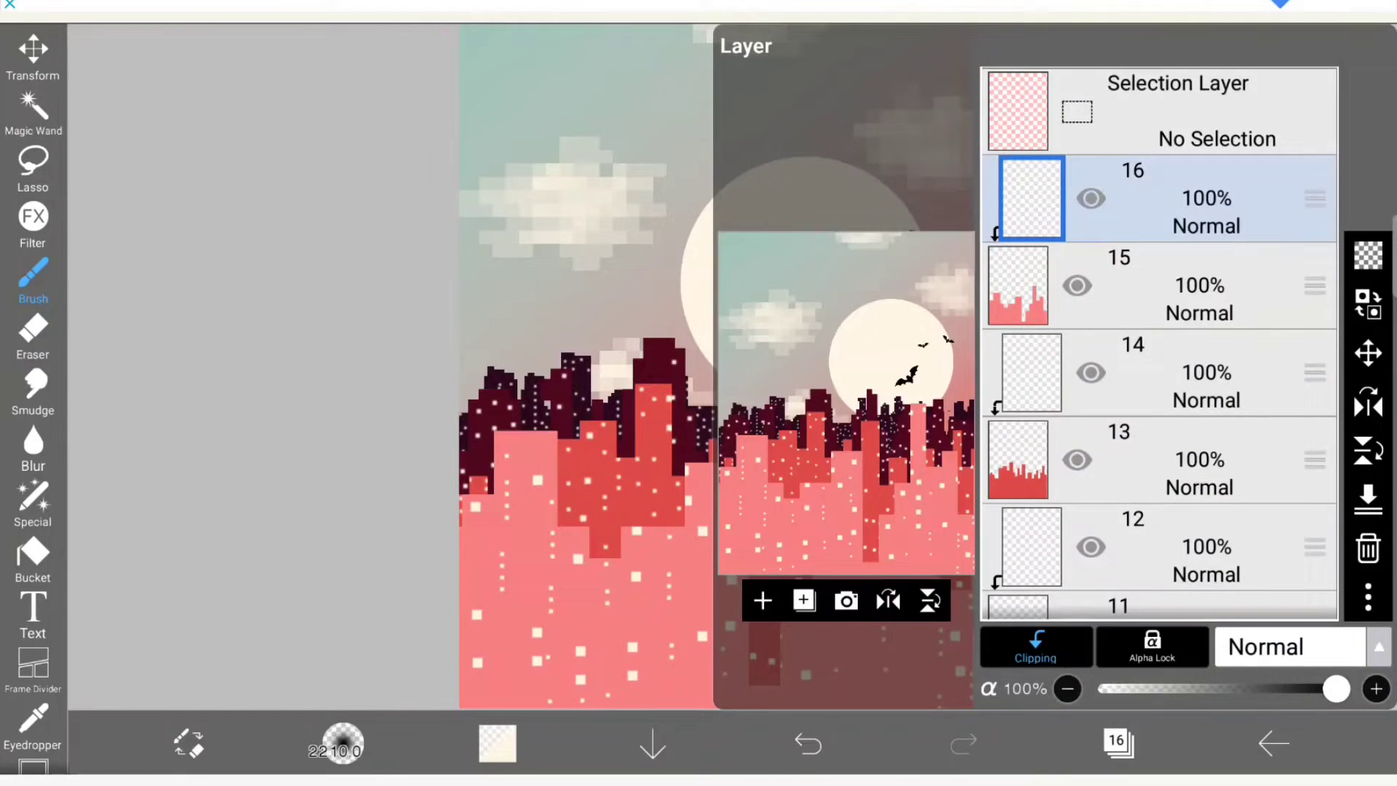
left_click(1366, 57)
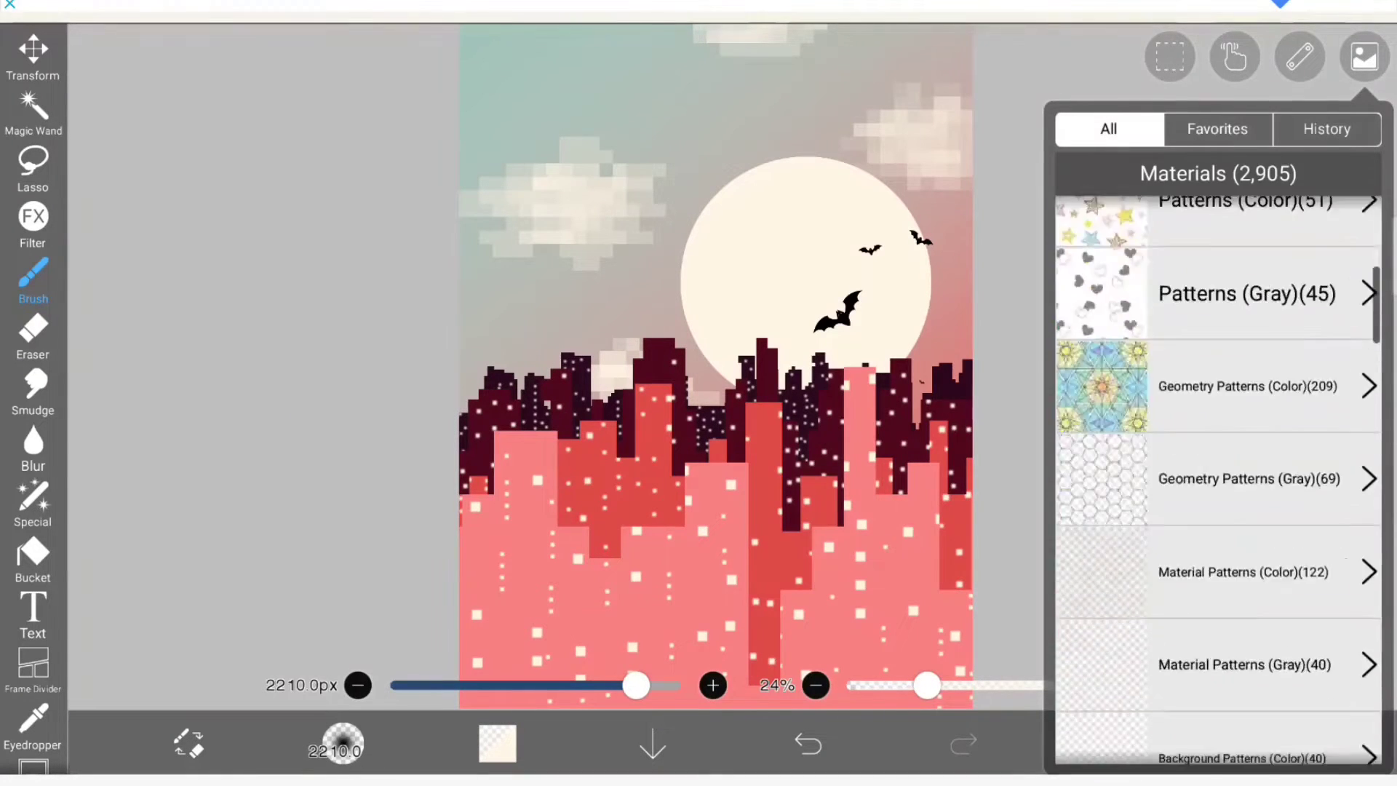
left_click(1246, 572)
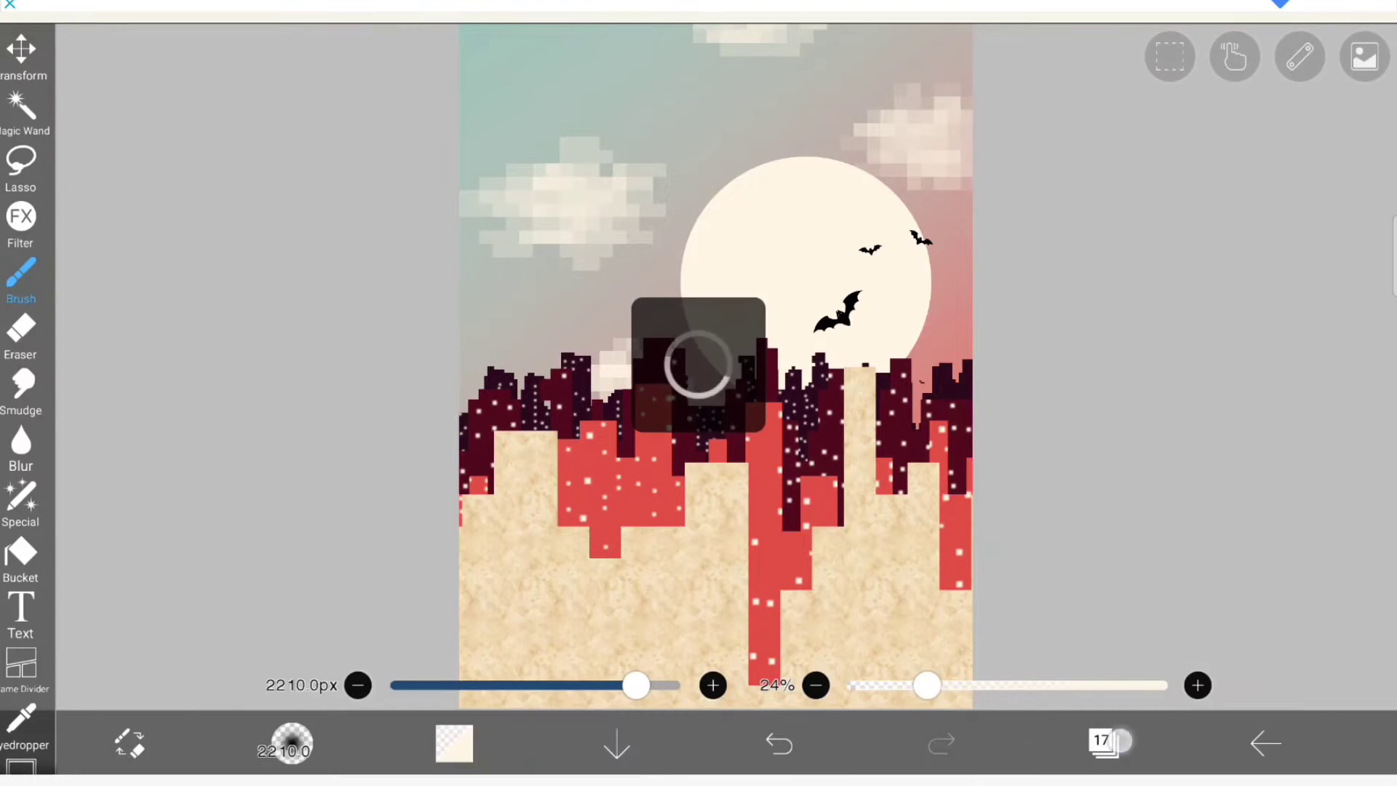
left_click(1109, 744)
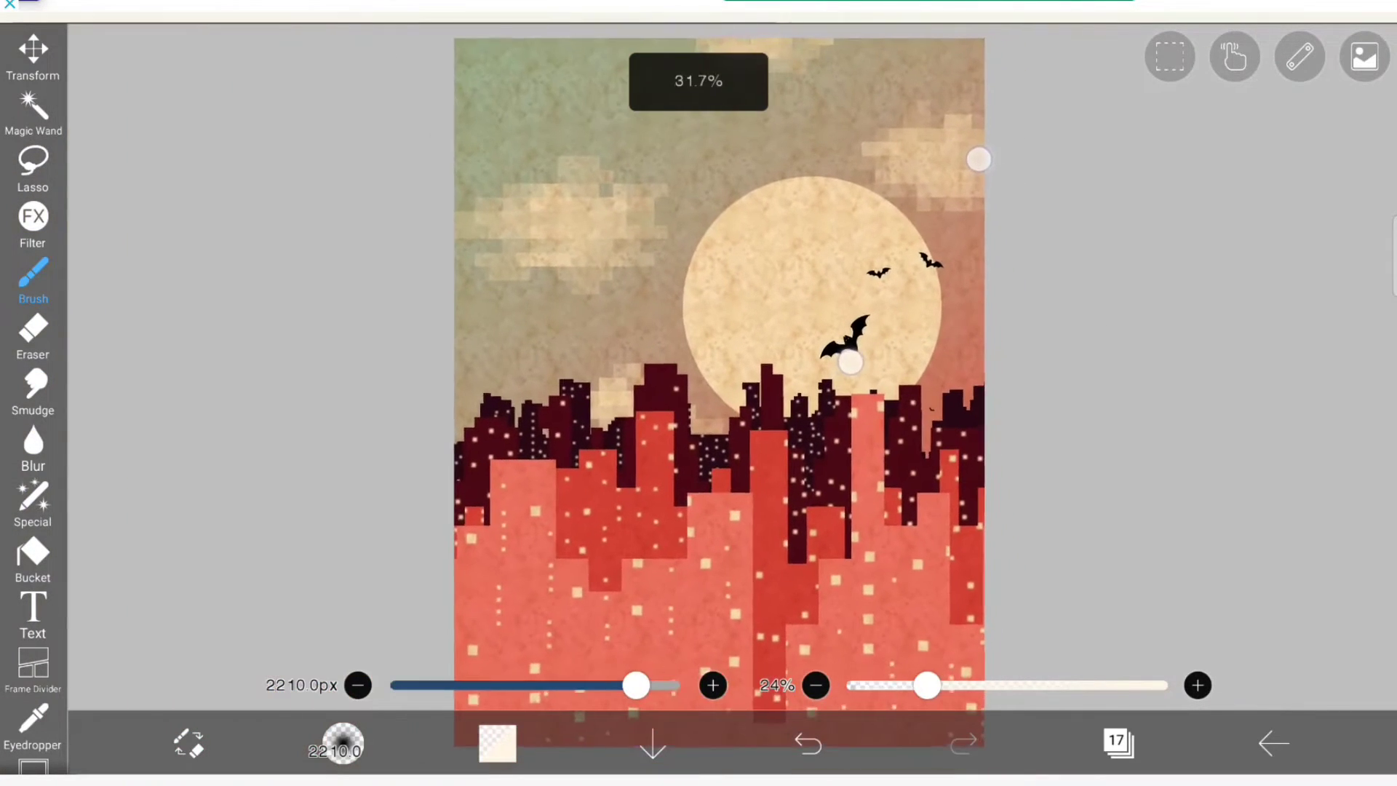
Step: Undo the overlay and fill the canvas with the repeating hemp pattern from Material Patterns (Color)
left_click(1116, 744)
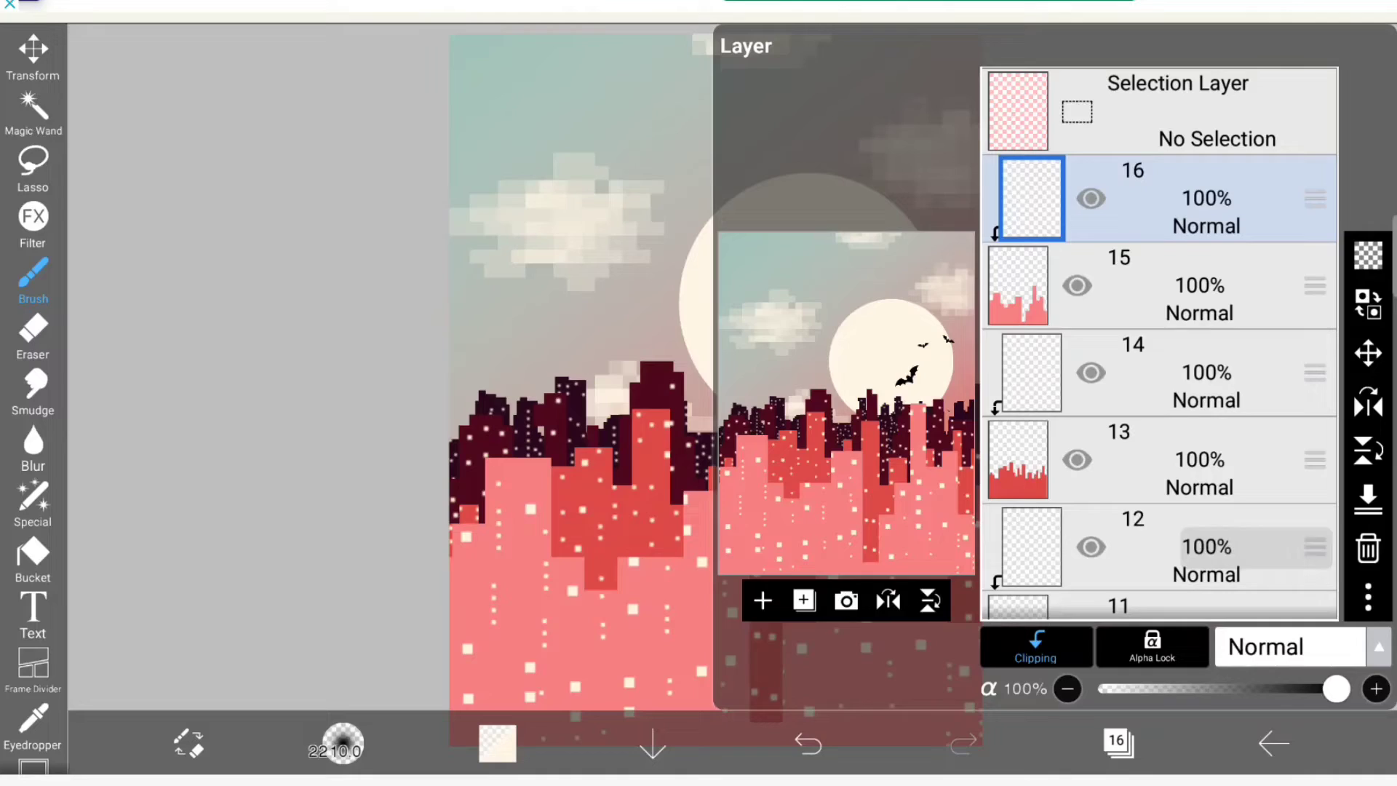
left_click(1364, 55)
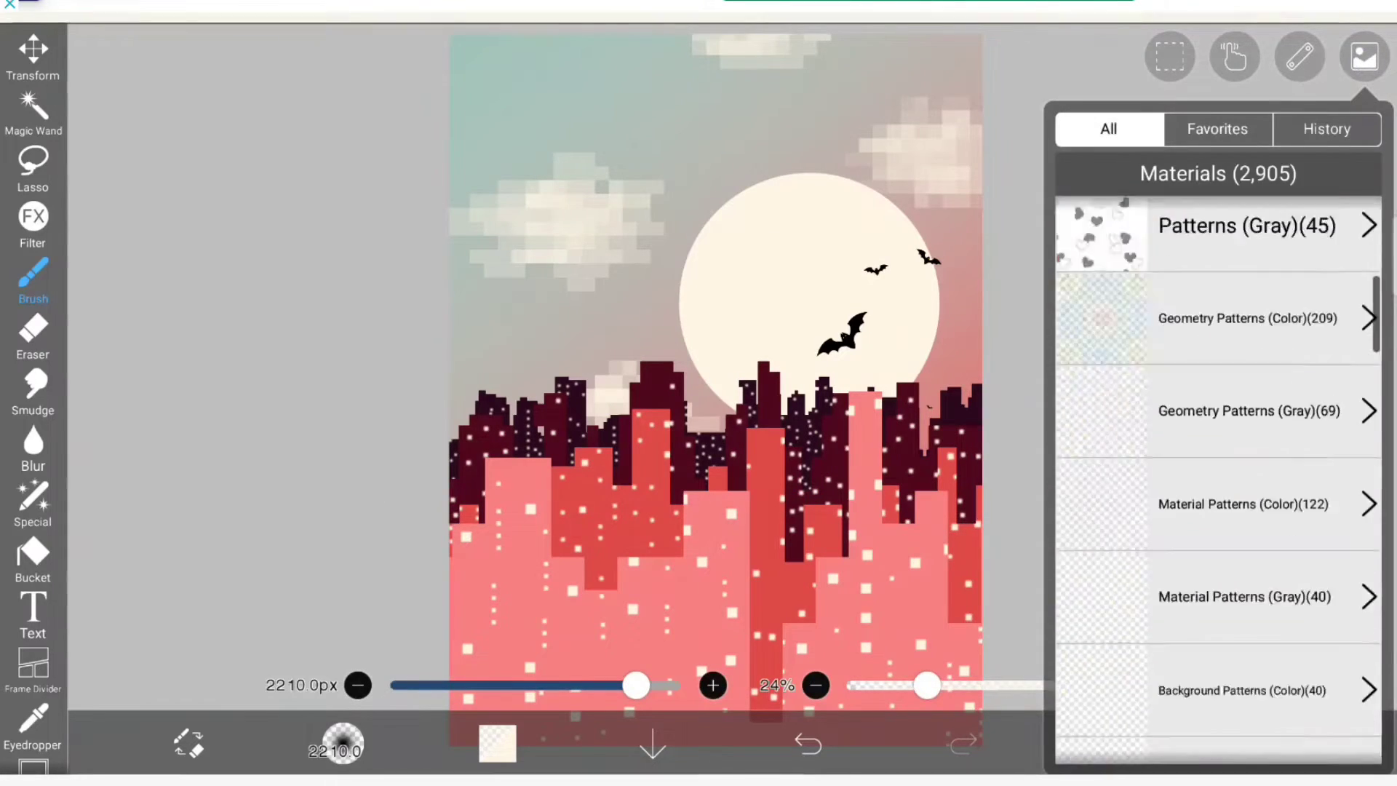
left_click(1214, 504)
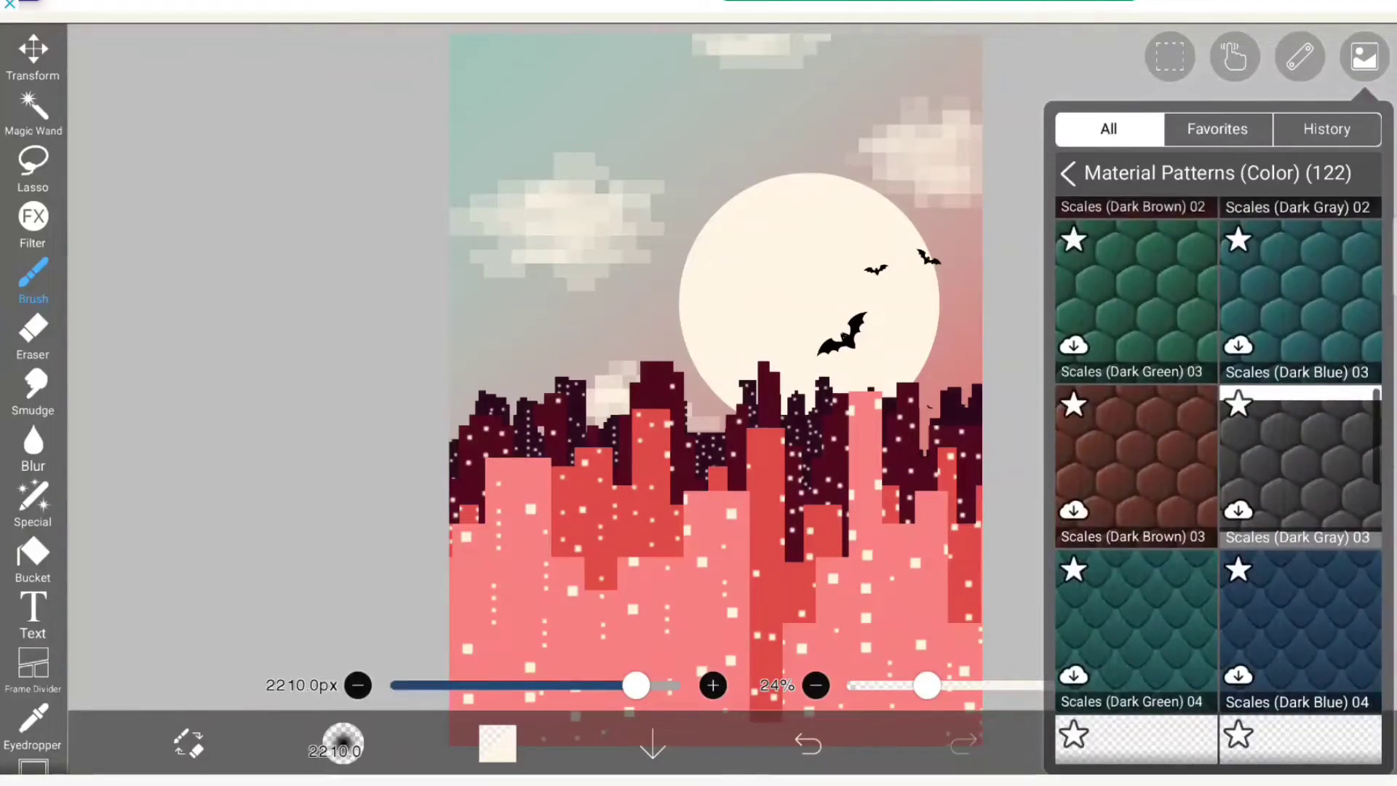
scroll("down", 3)
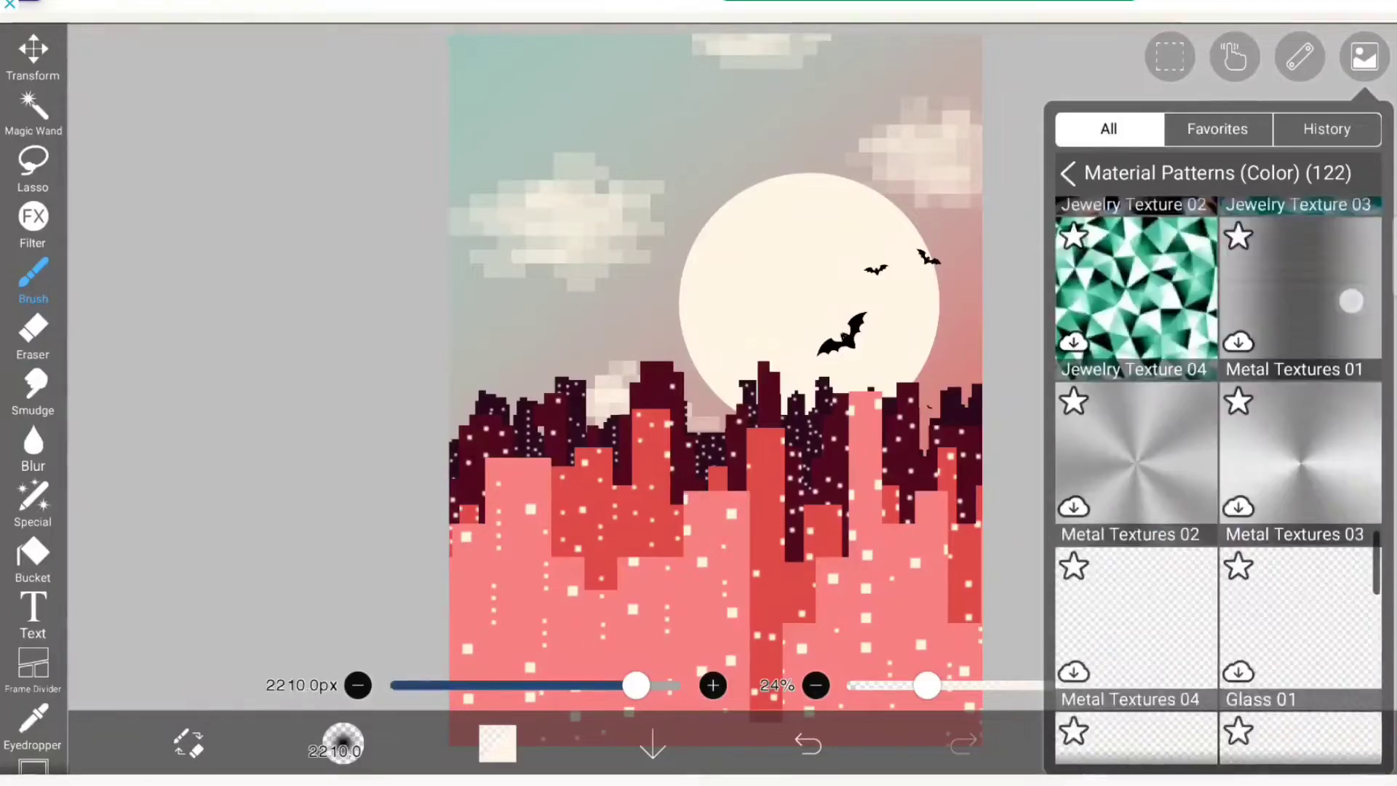
scroll("down", 3)
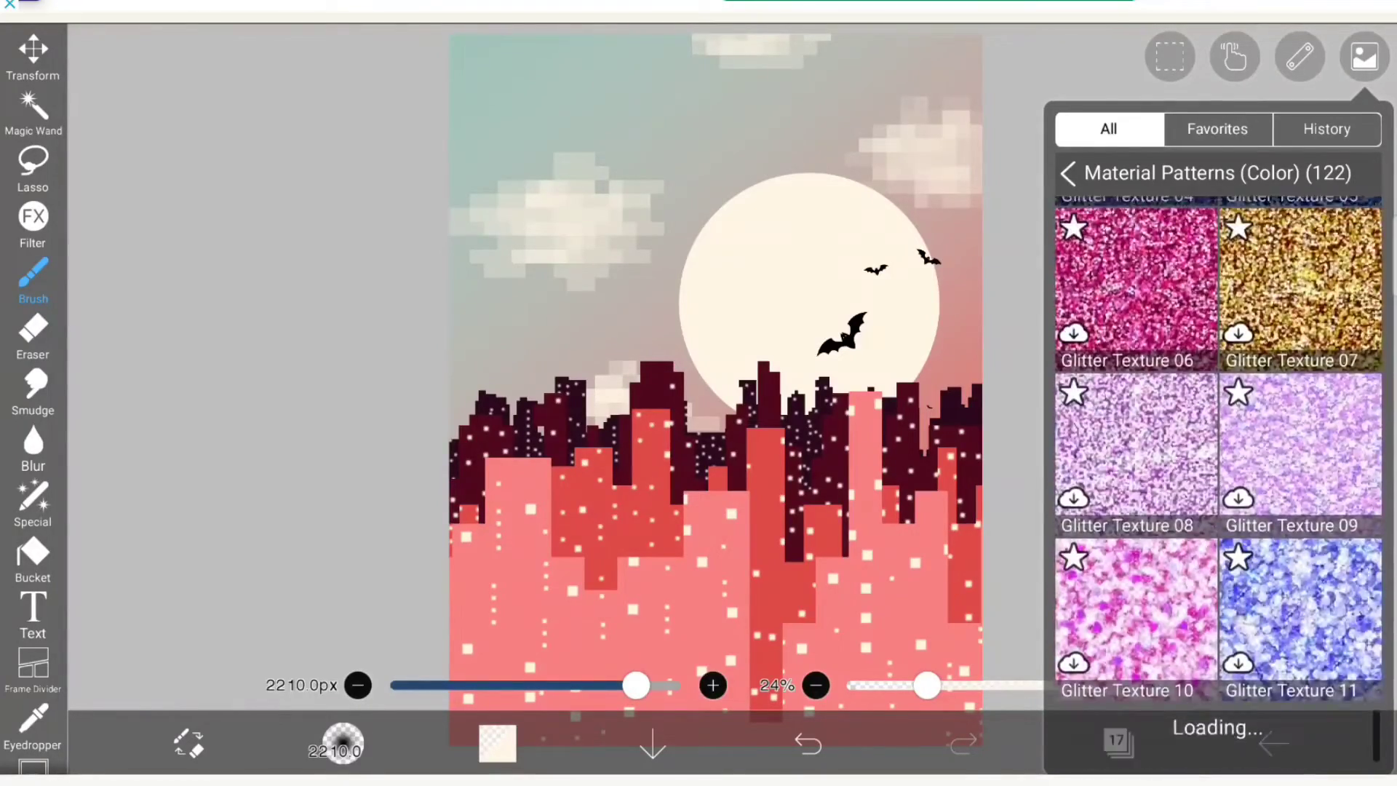
scroll("down", 3)
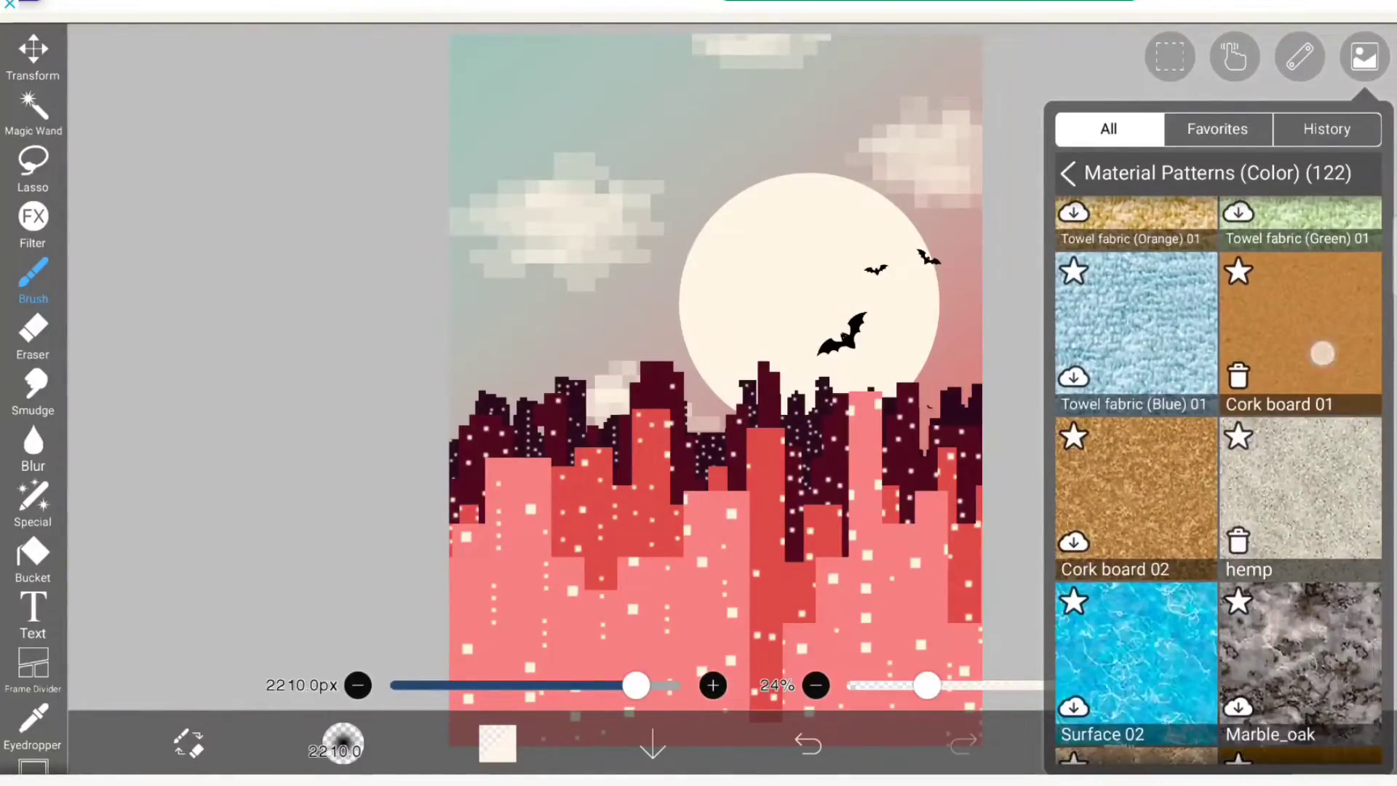
left_click(1298, 495)
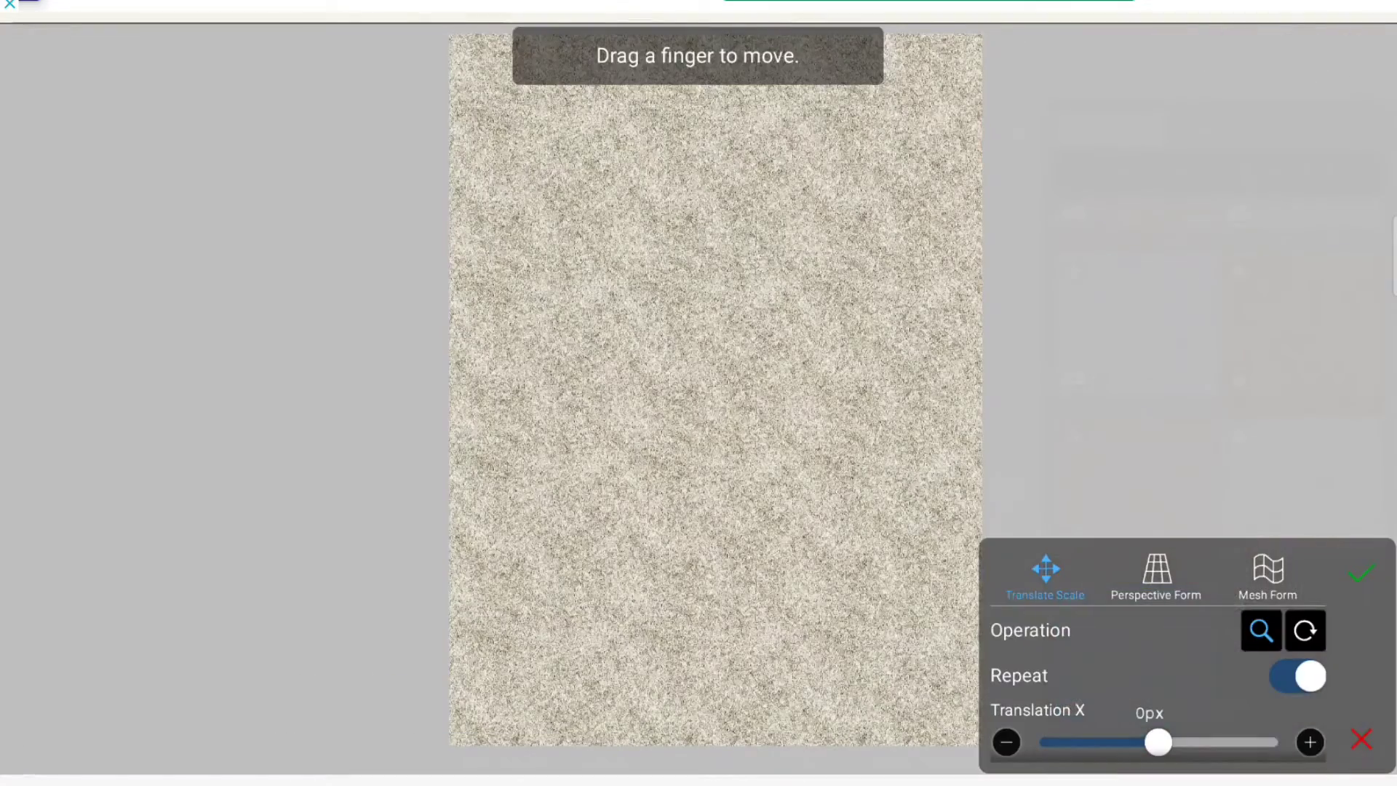
left_click(1362, 574)
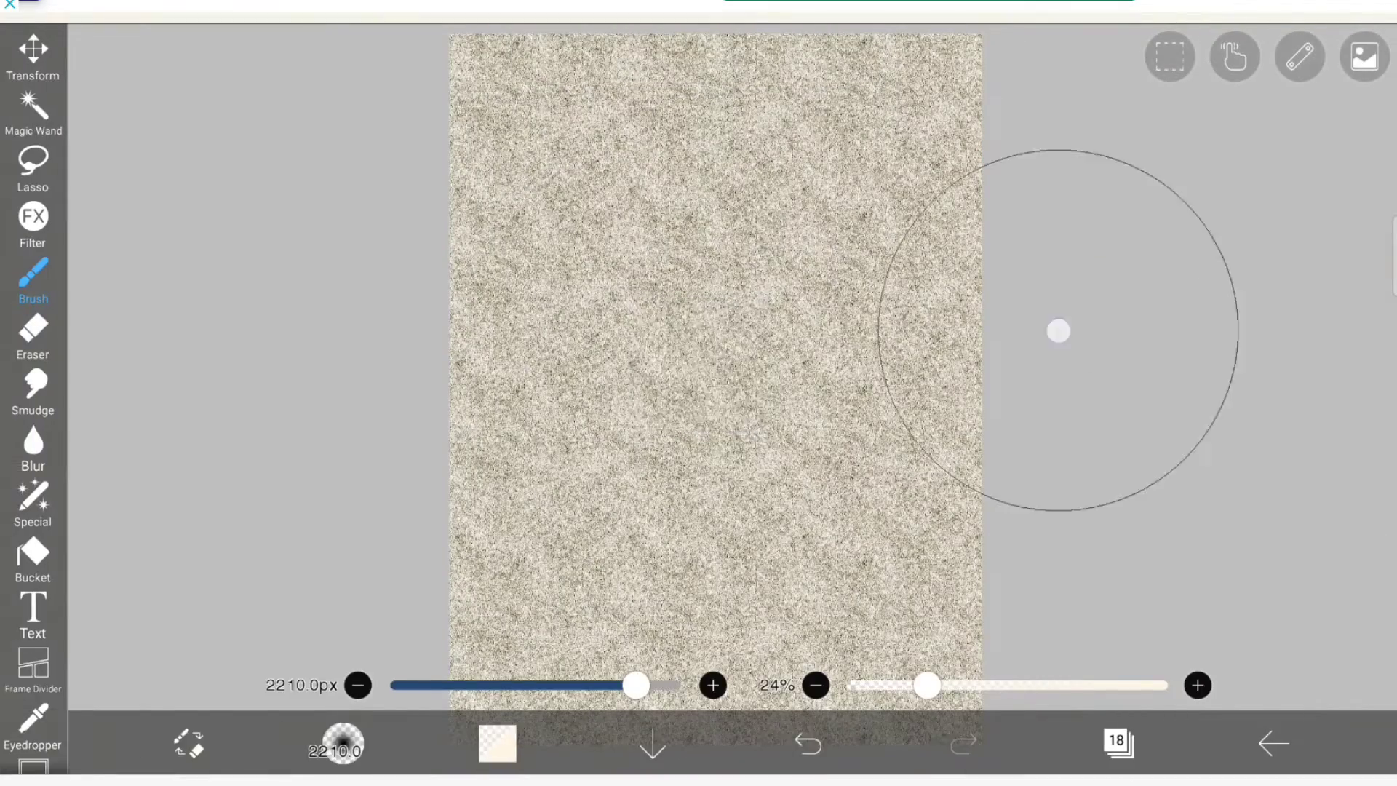
Step: Blend layer 18 in Multiply at 30% opacity and return to the materials library
left_click(1116, 744)
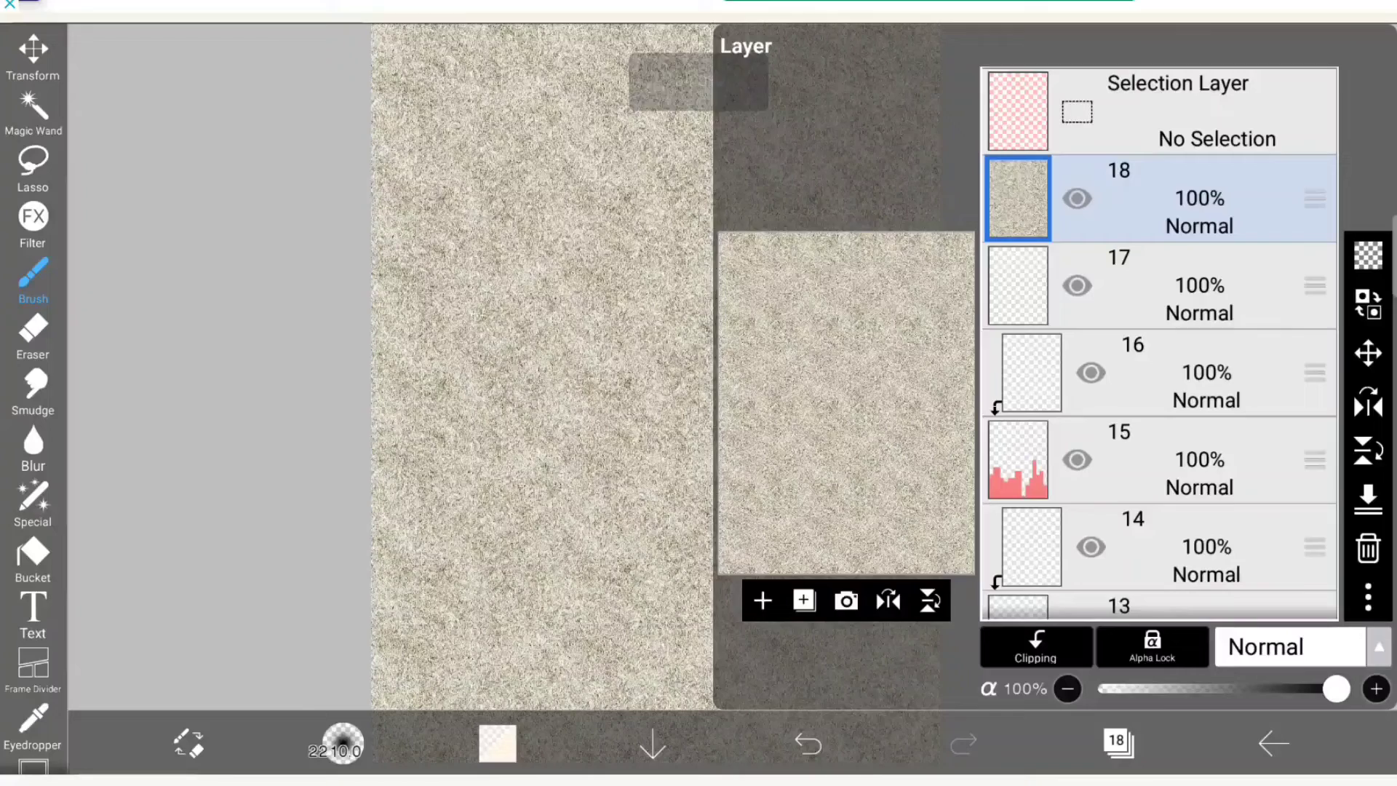
left_click(1265, 646)
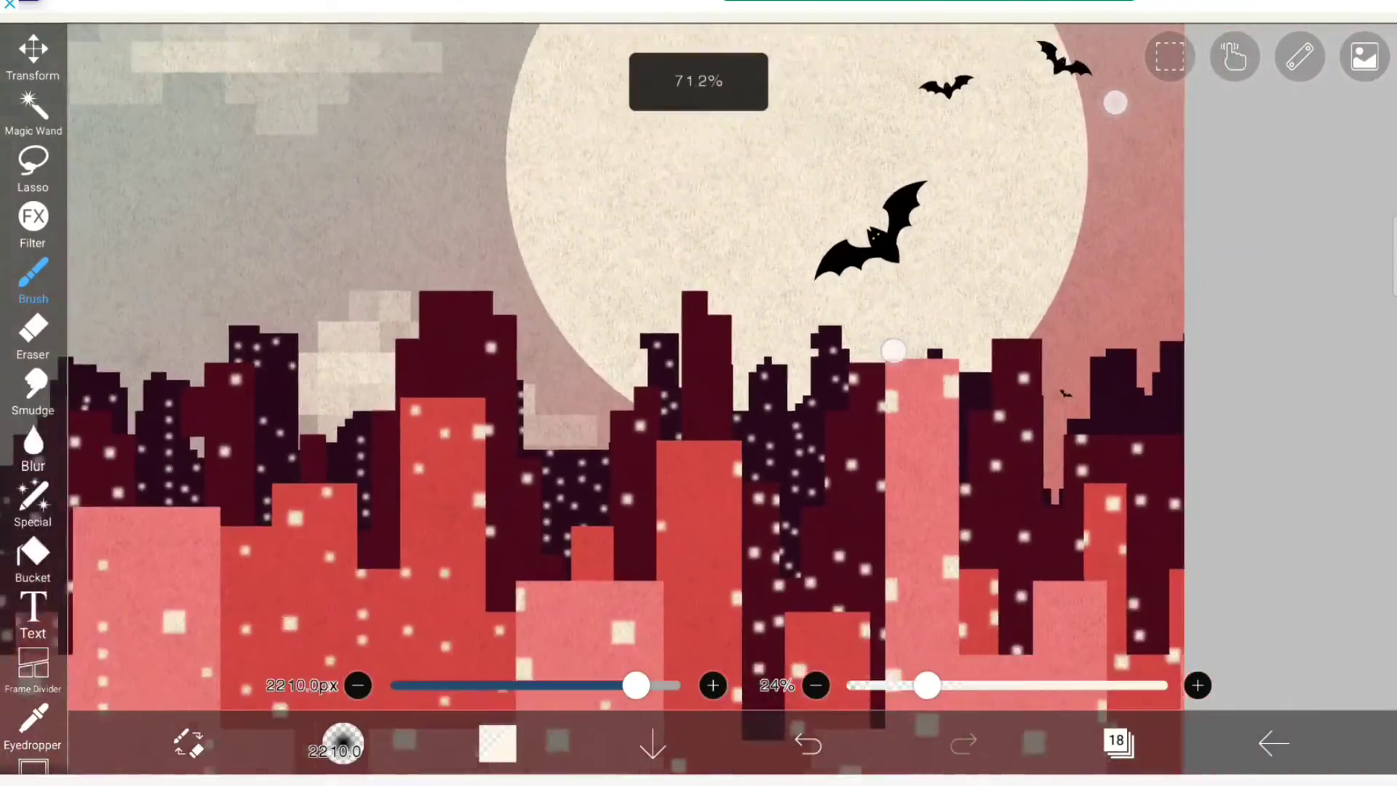
left_click(1116, 744)
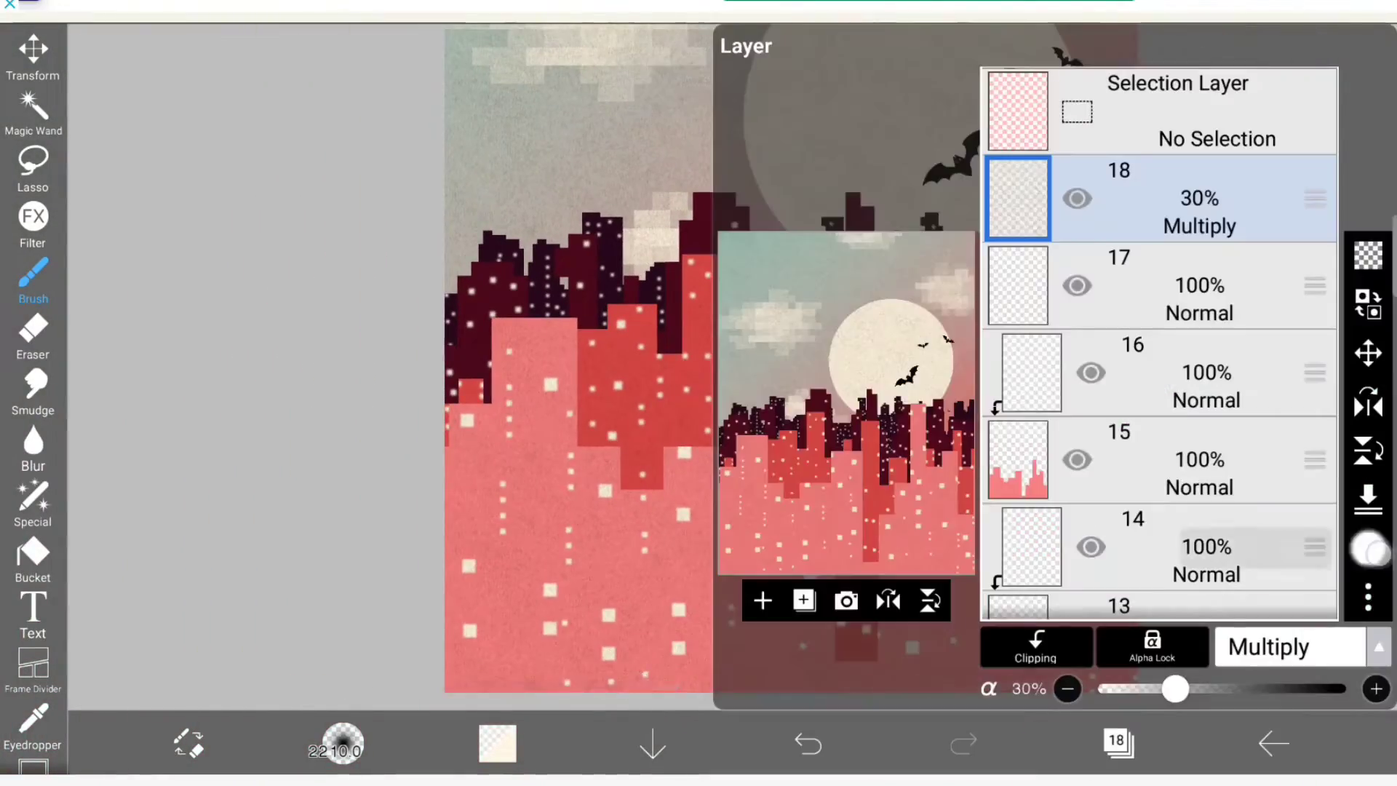
left_click(1365, 56)
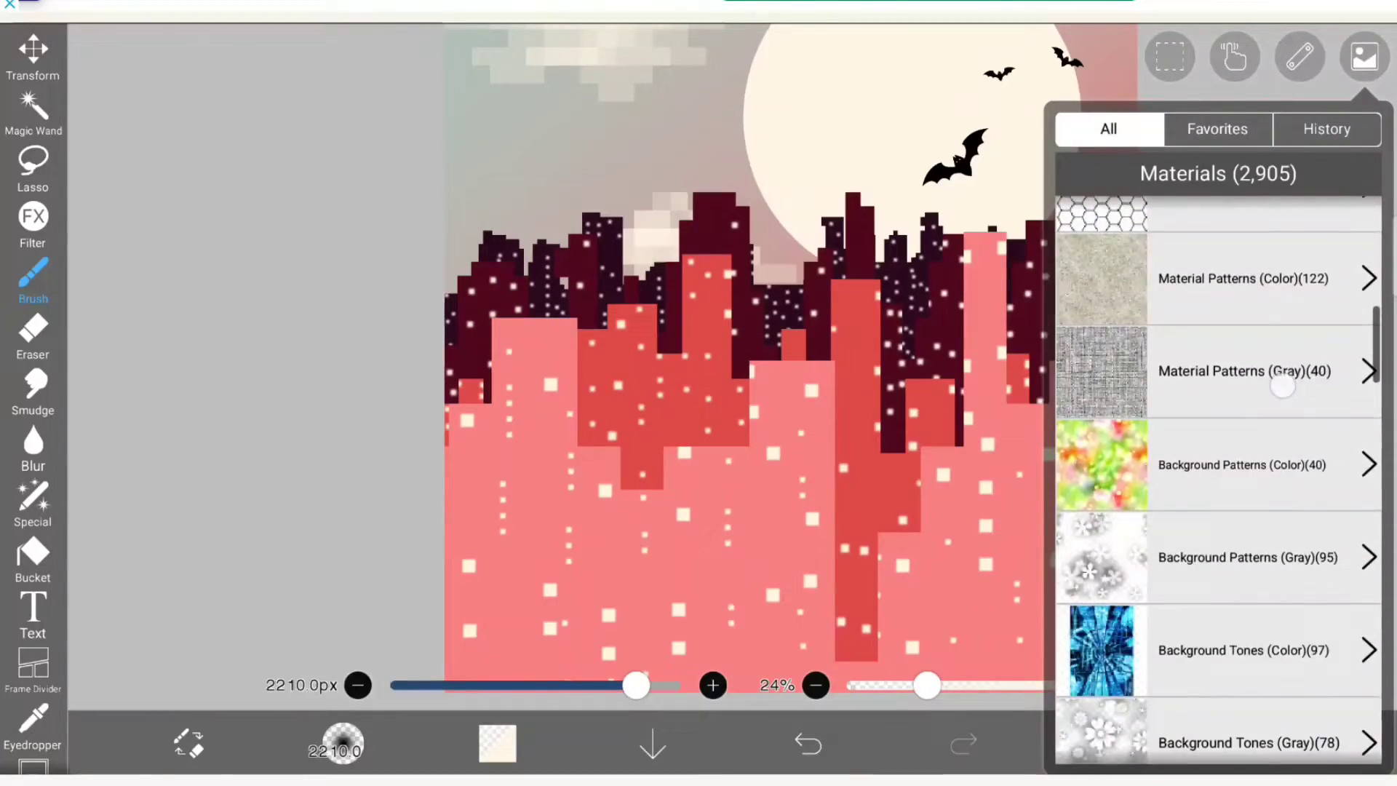
Step: Browse Material Patterns (Gray) toward the Wrinkle Paper pattern
left_click(1247, 371)
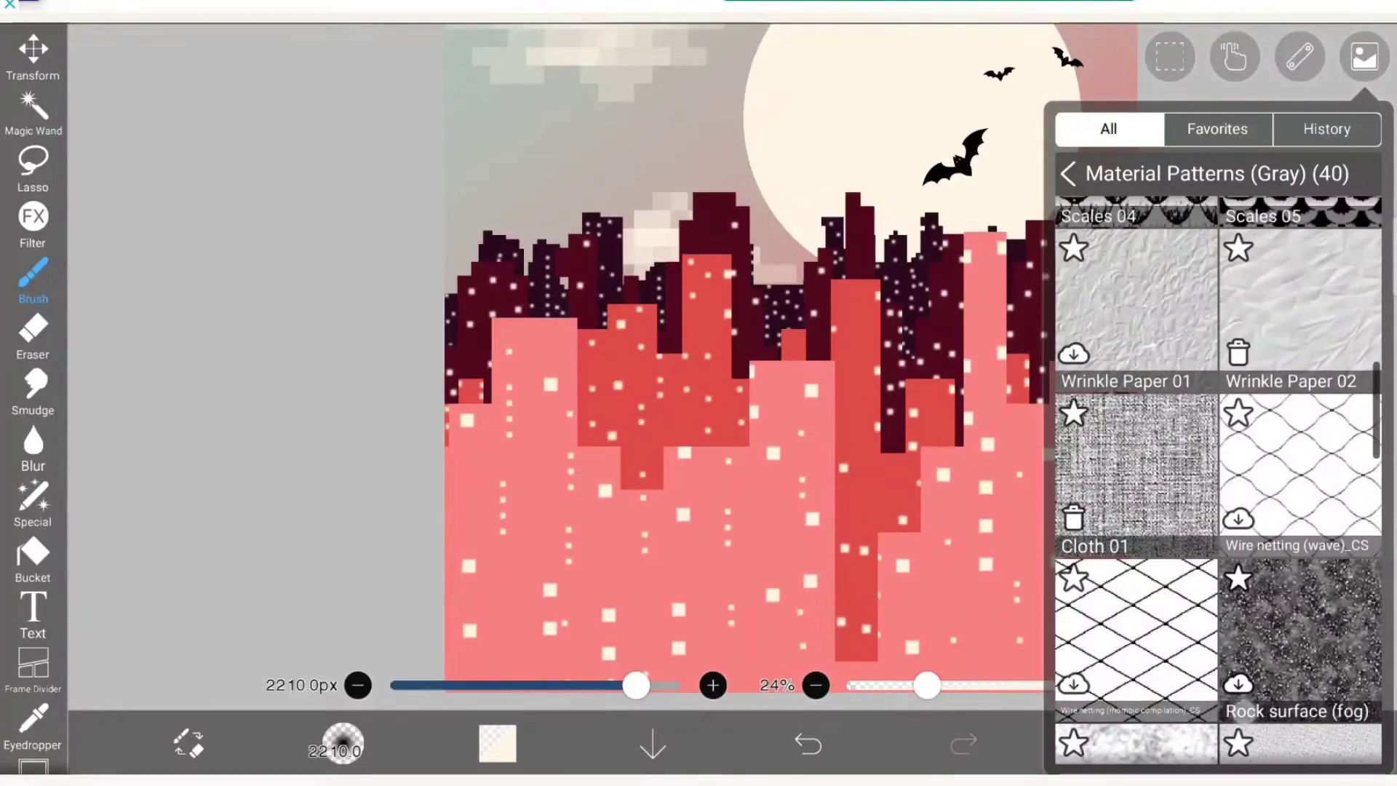
scroll("up", 3)
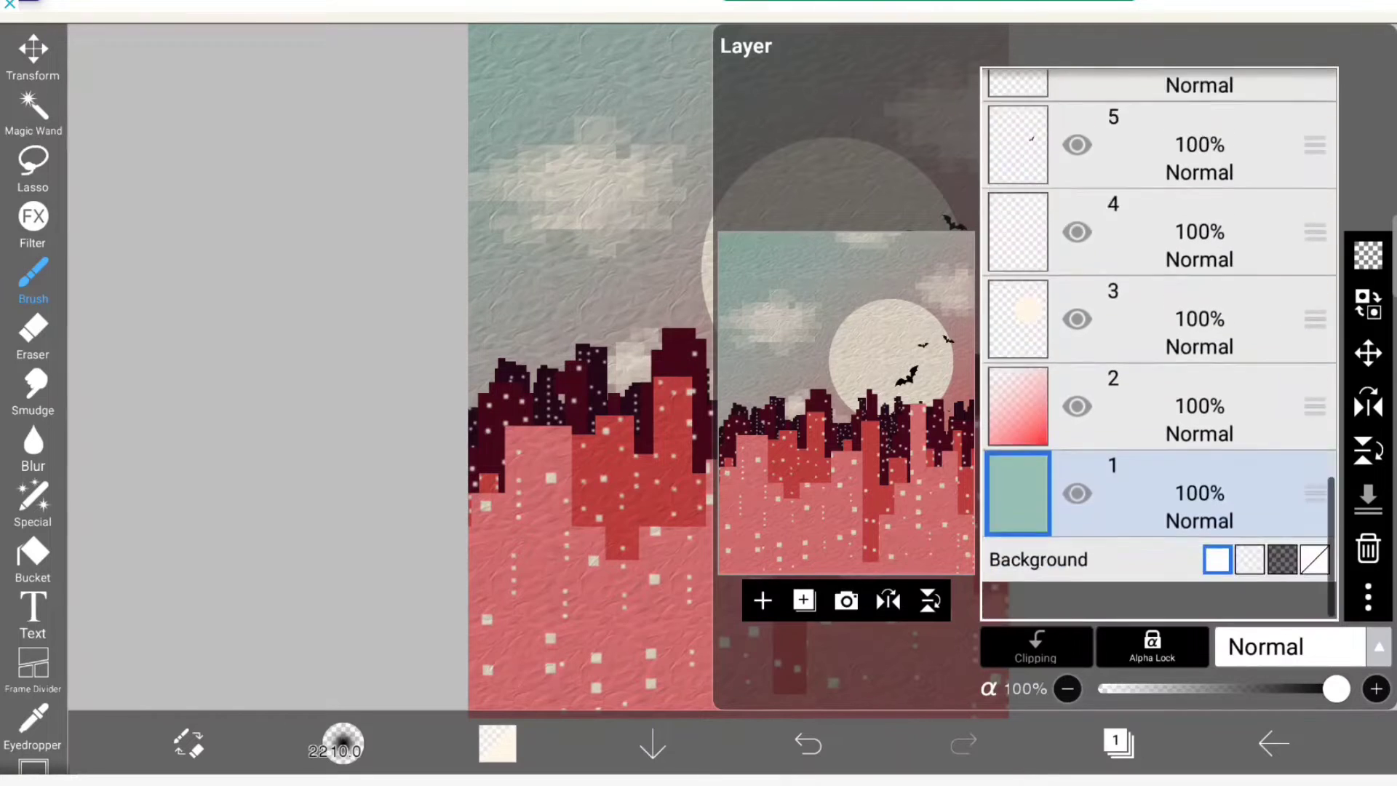
Step: Rename layer 1 to 'Base color' via the layer's Rename Layer option
scroll("up", 3)
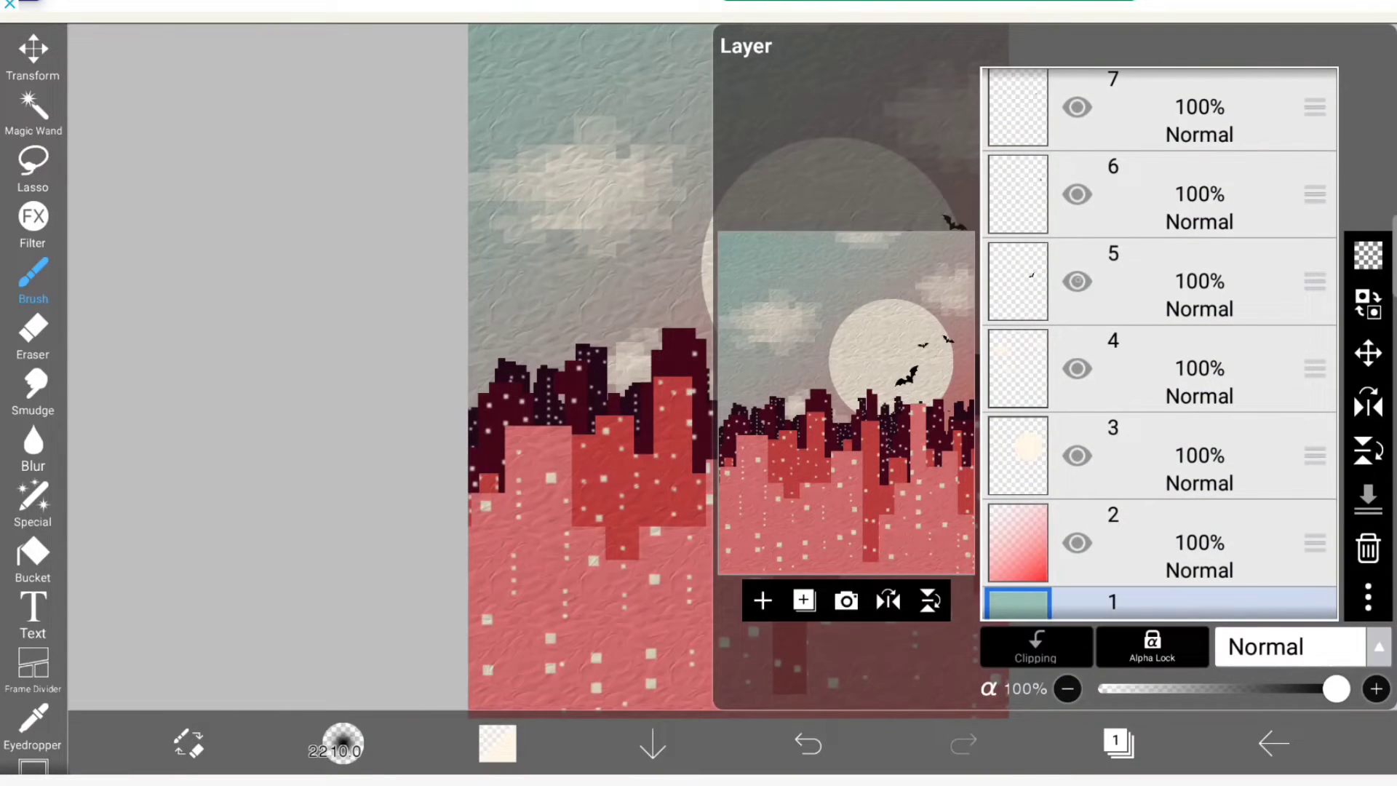
left_click(1197, 543)
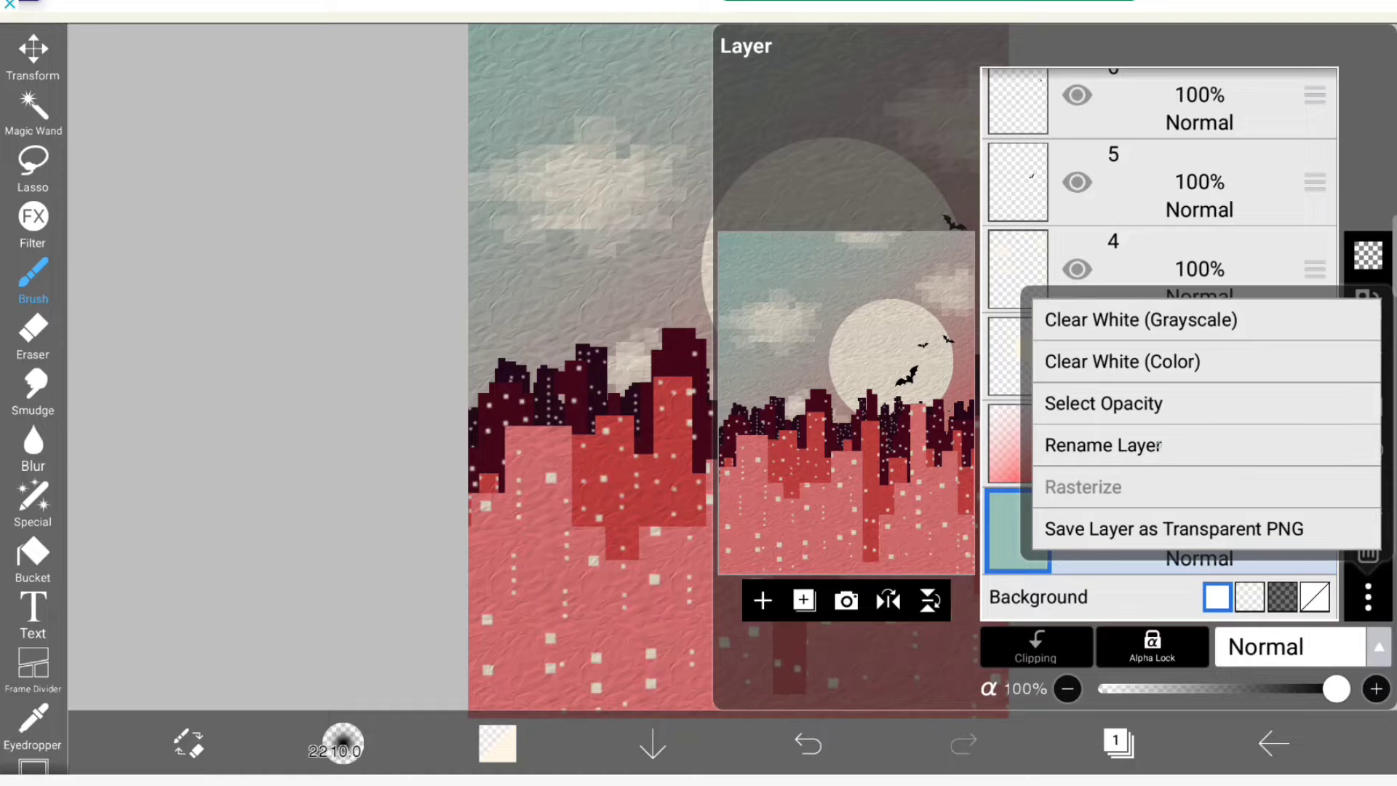
left_click(1103, 446)
type("Base c")
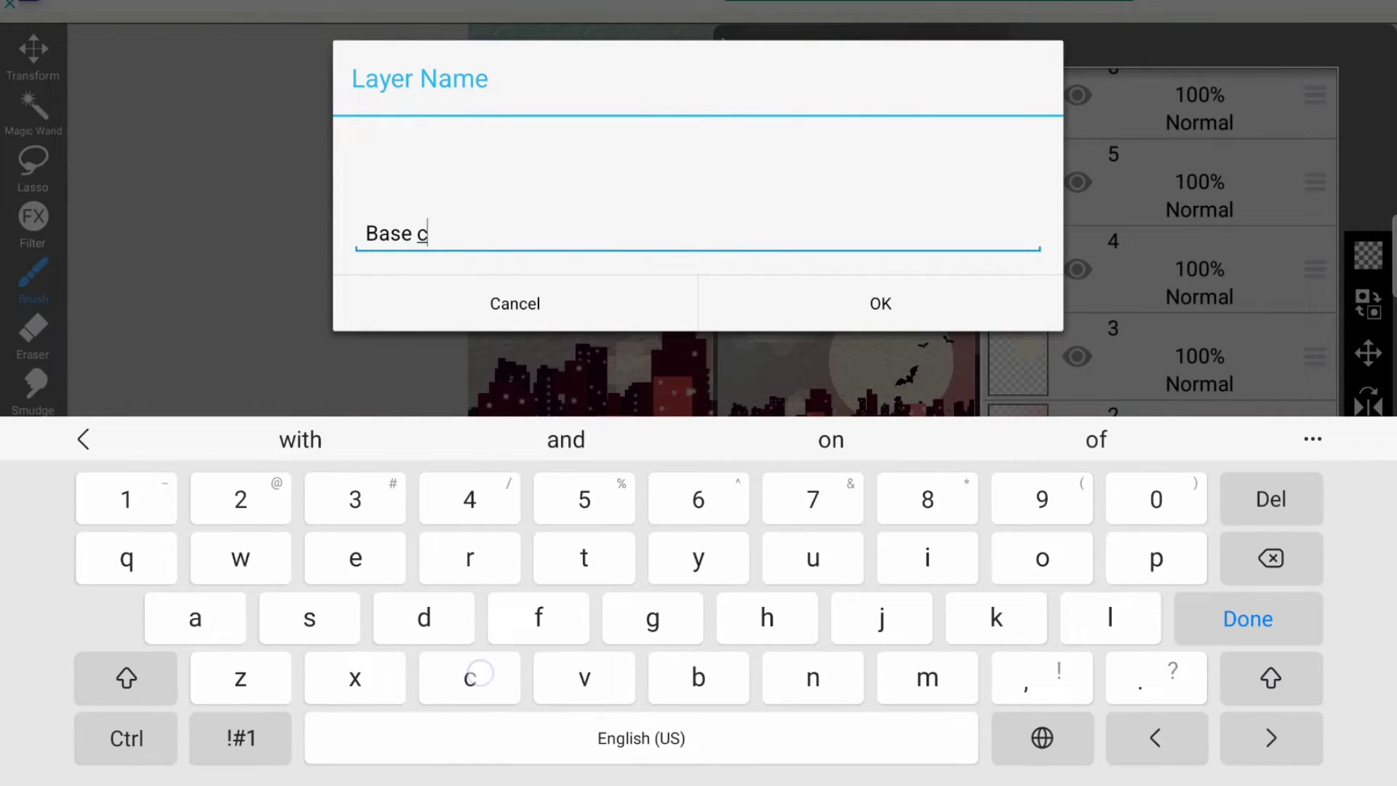
left_click(877, 302)
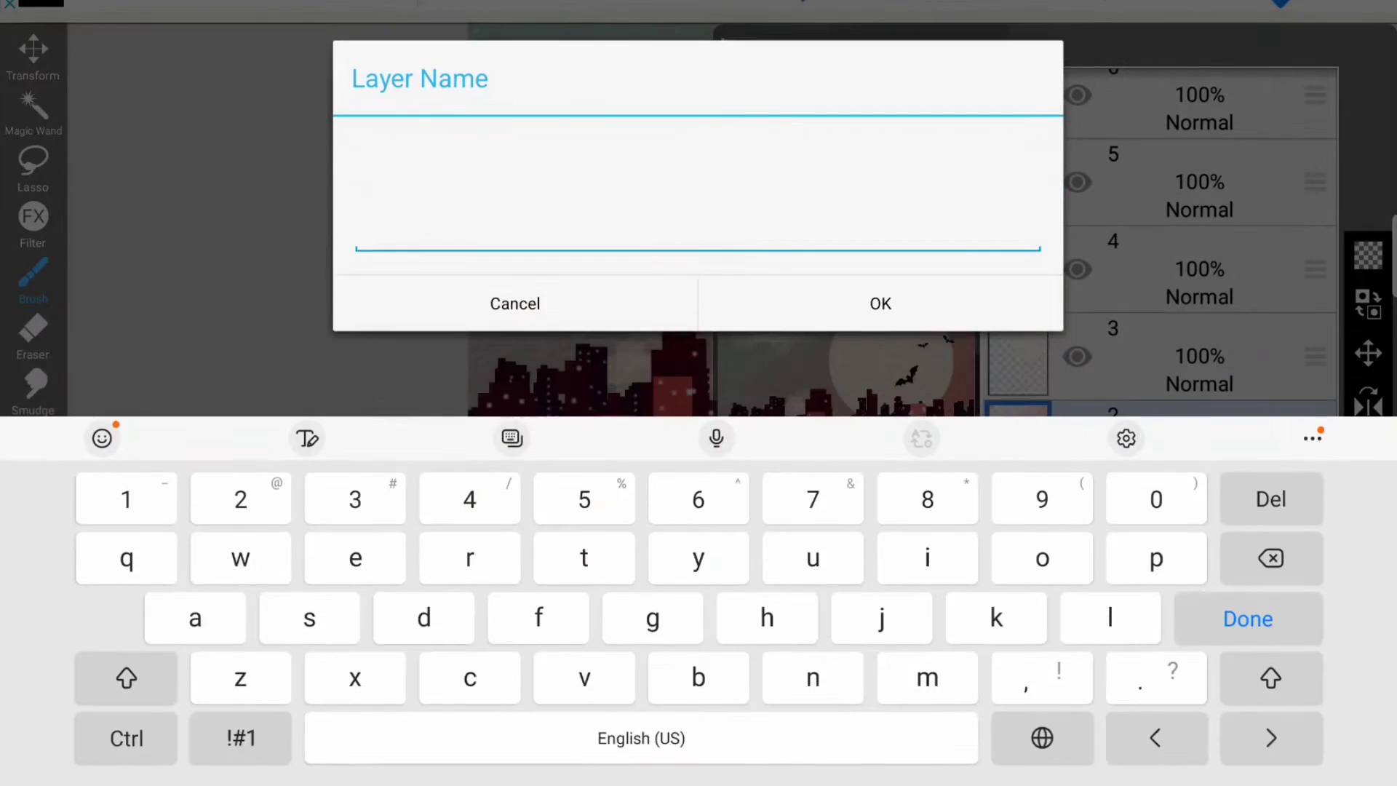
Step: Rename layer 2 to 'gradient' and layer 3 to 'moon'
type("g")
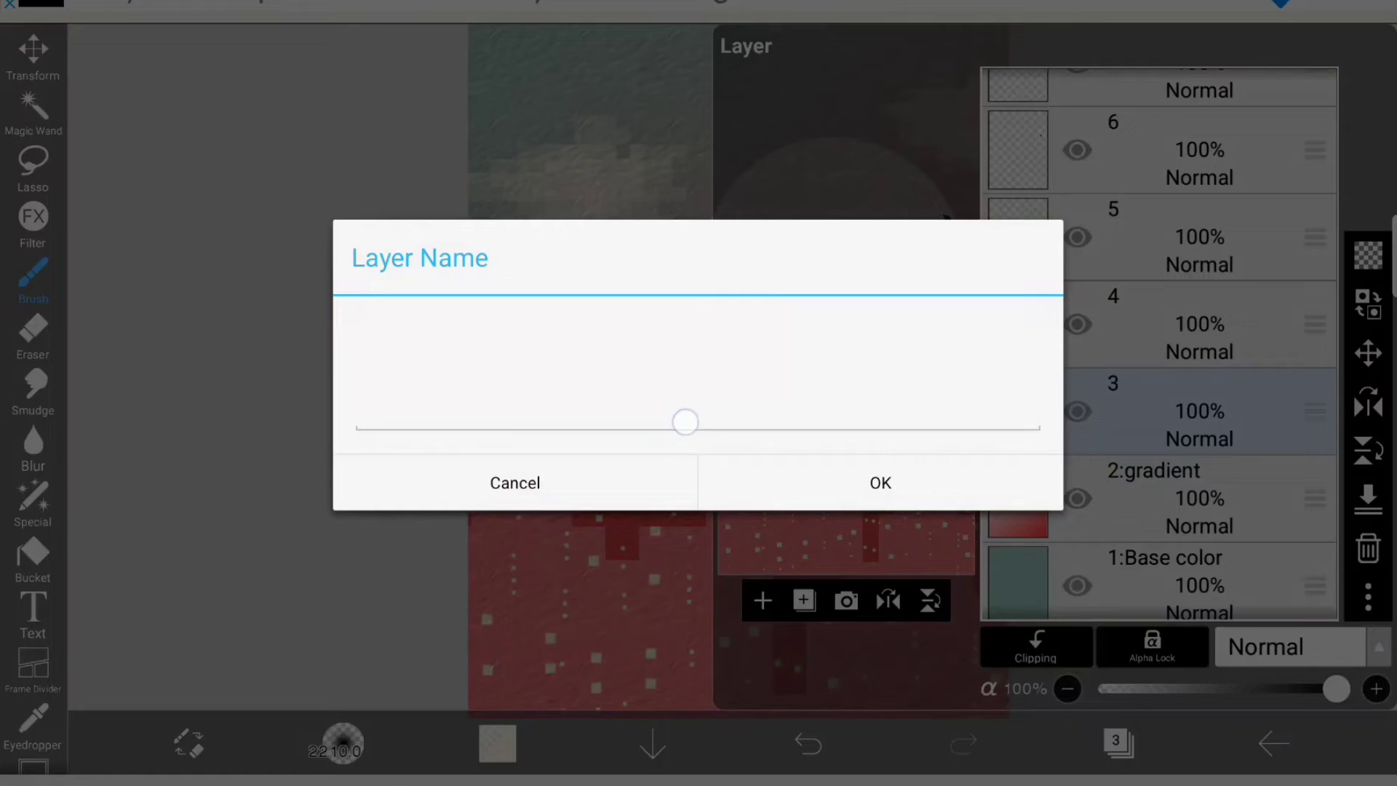
left_click(879, 483)
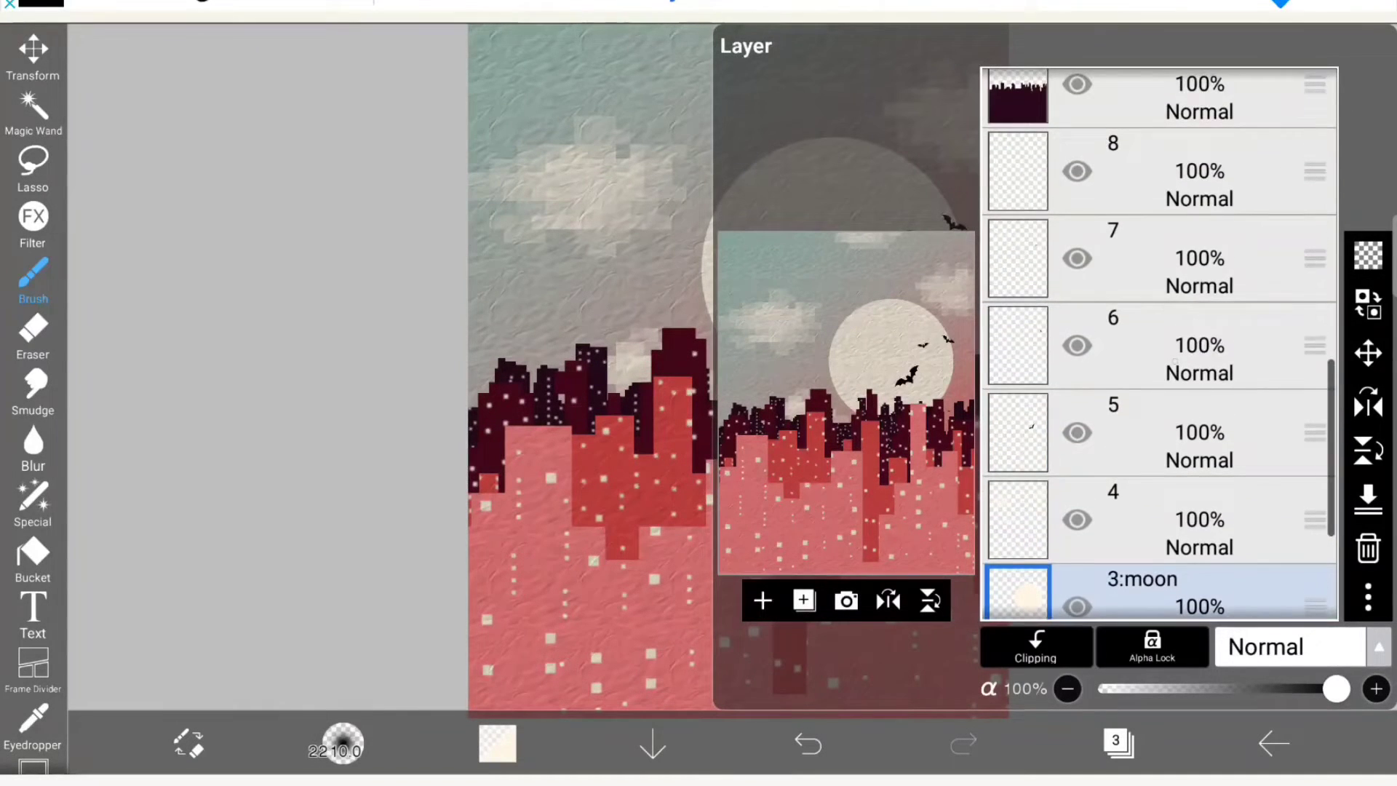
Step: Group the moon, gradient and Base color layers into a new folder
scroll("down", 3)
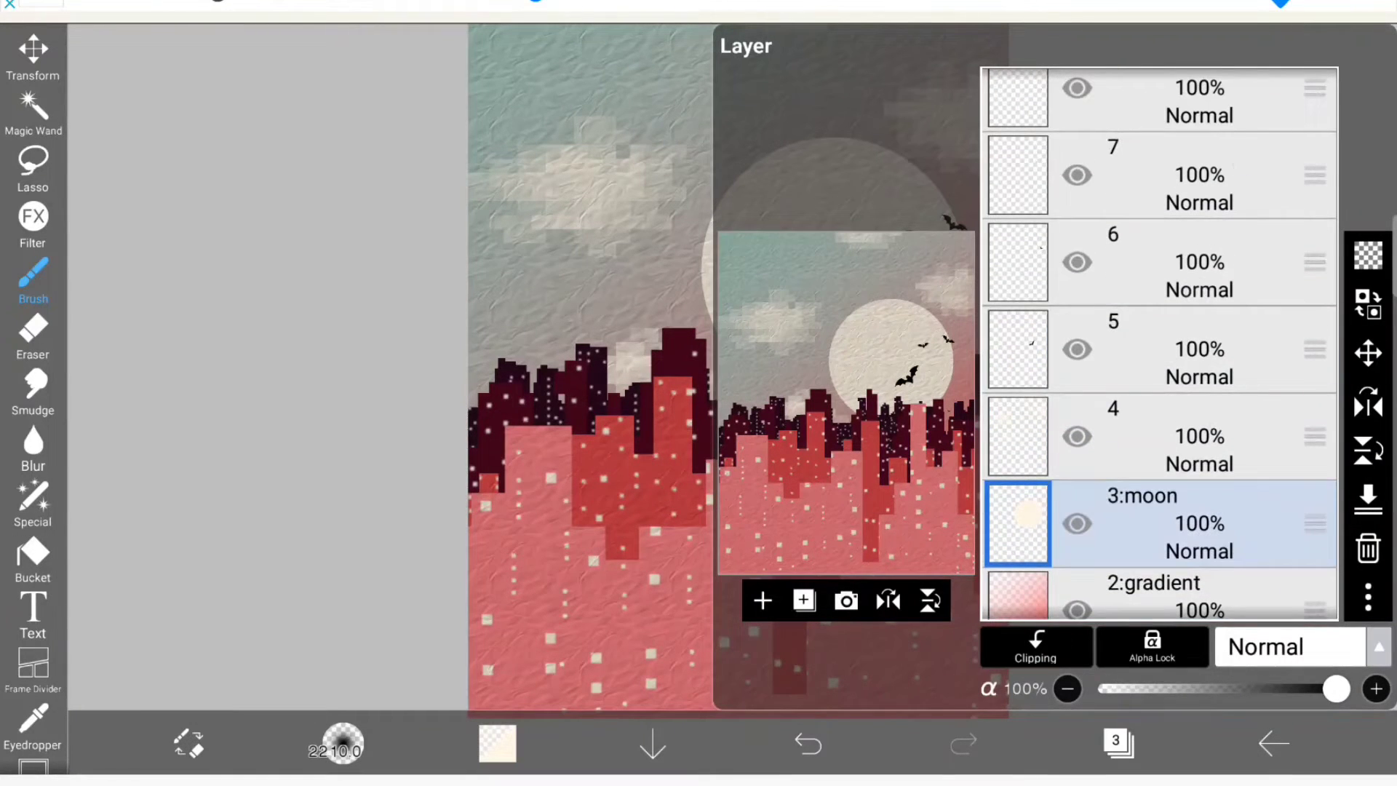
scroll("down", 3)
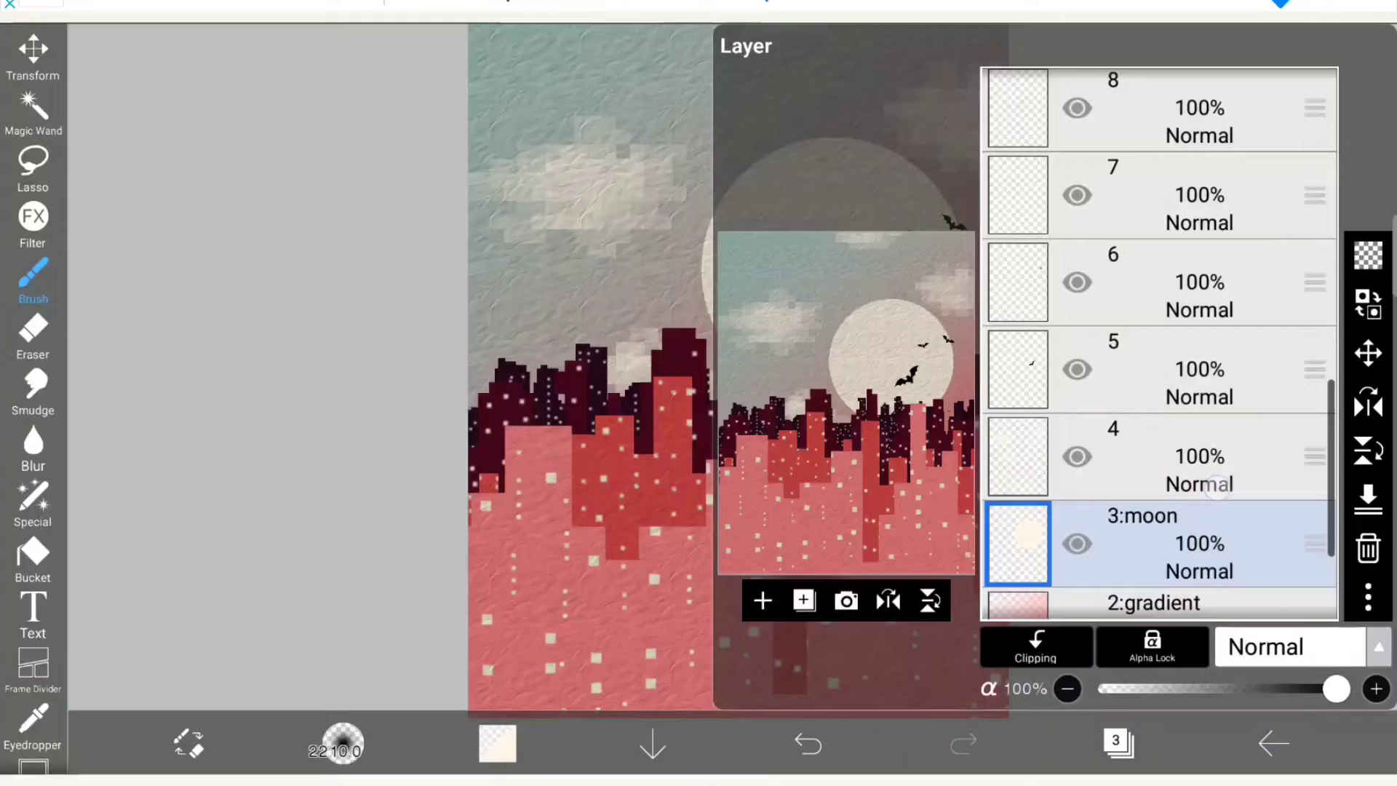
left_click(800, 599)
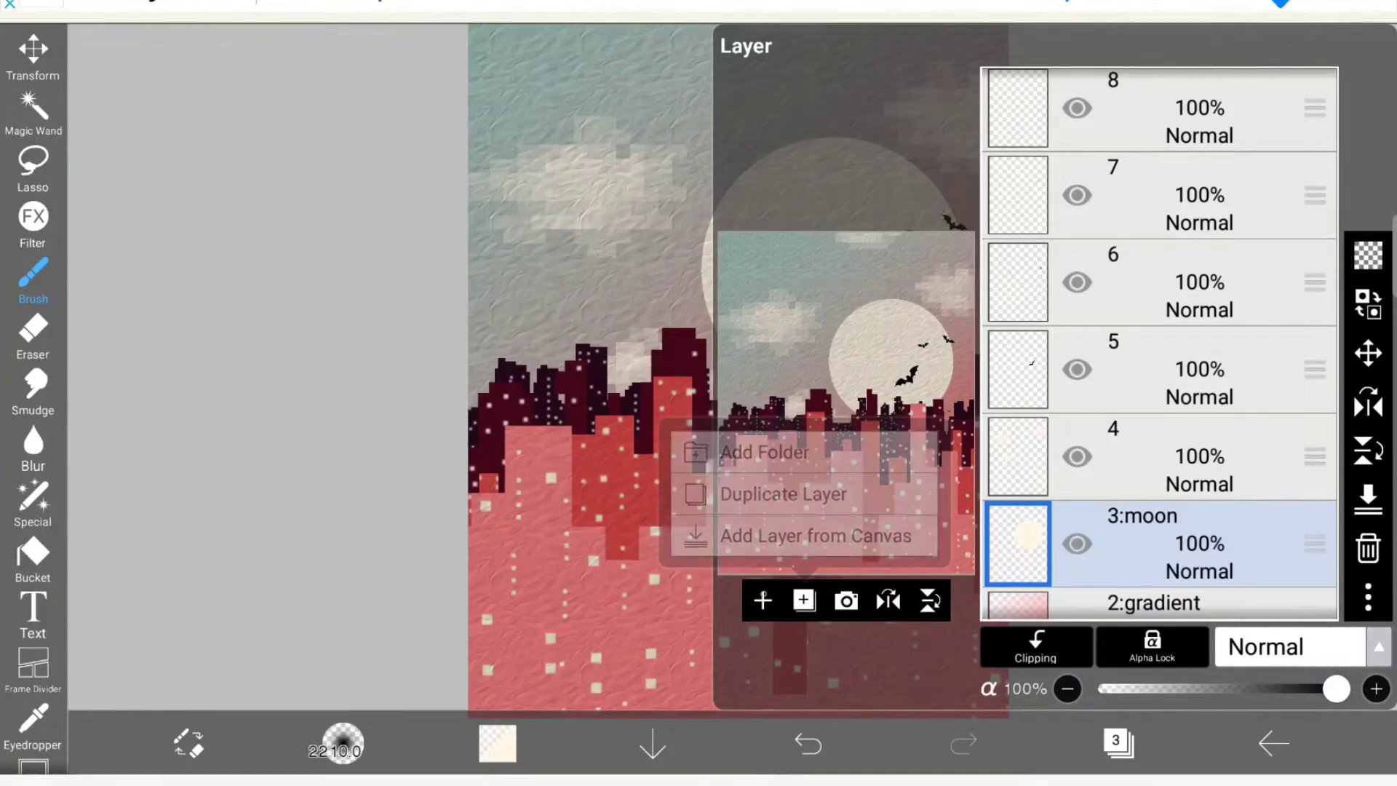
scroll("down", 3)
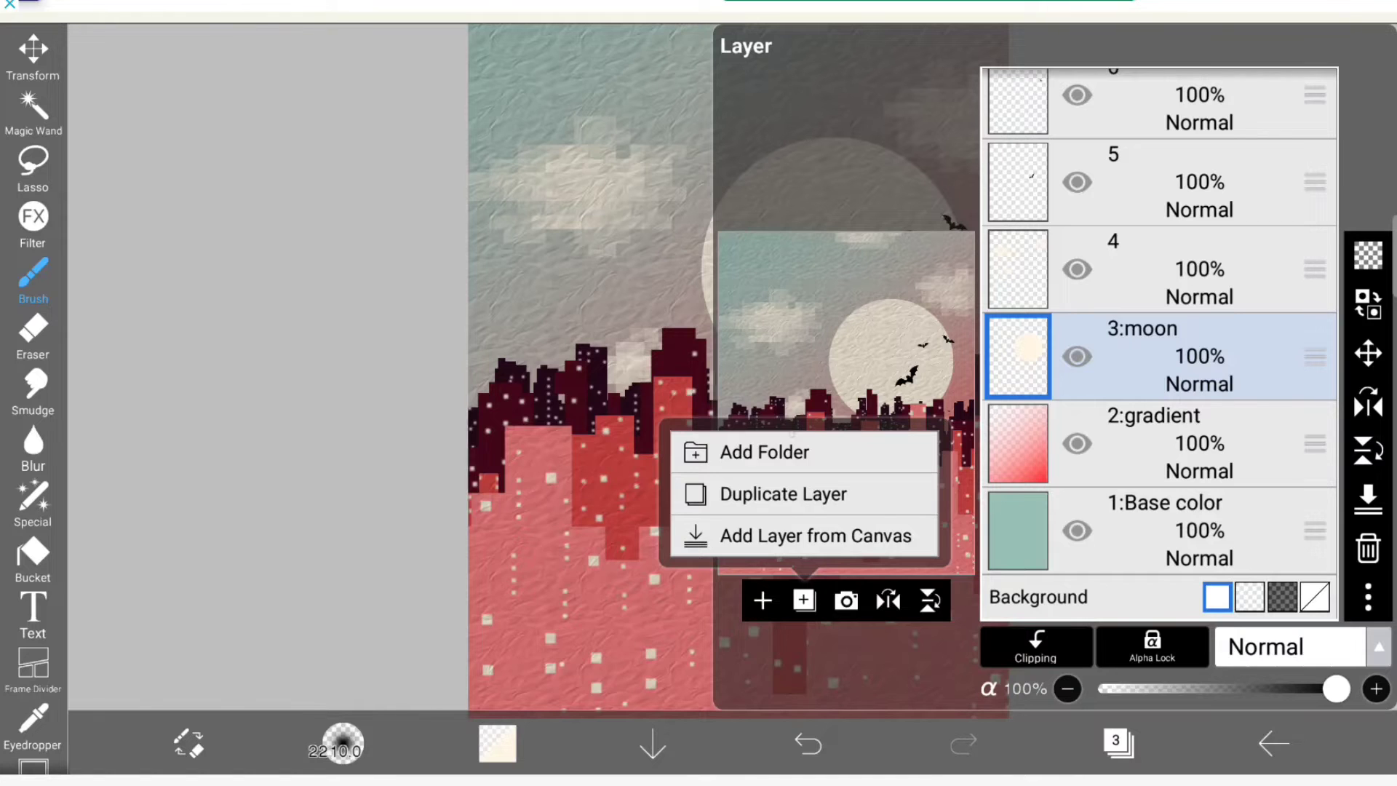
left_click(763, 451)
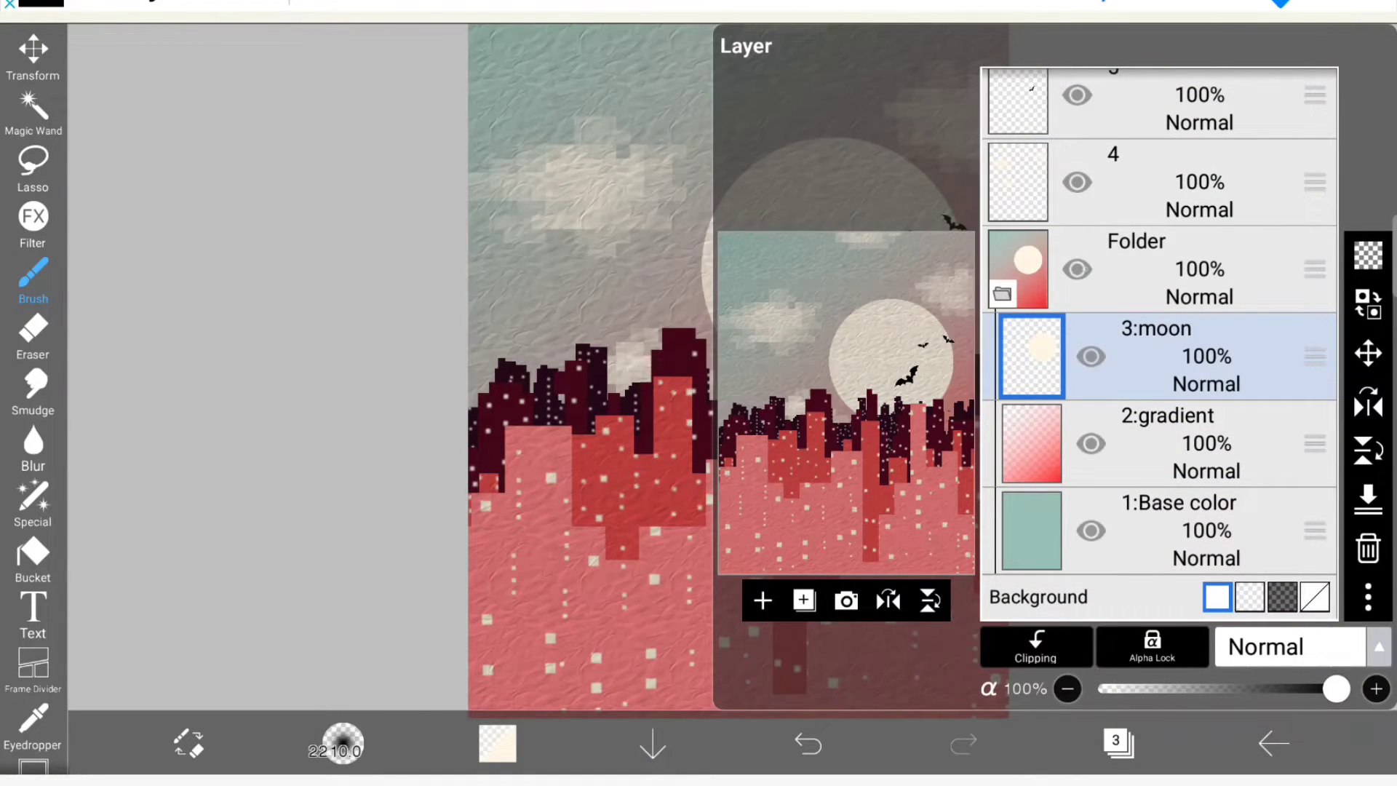
Step: Begin shifting the folder's contents with the Transform tool
left_click(1090, 269)
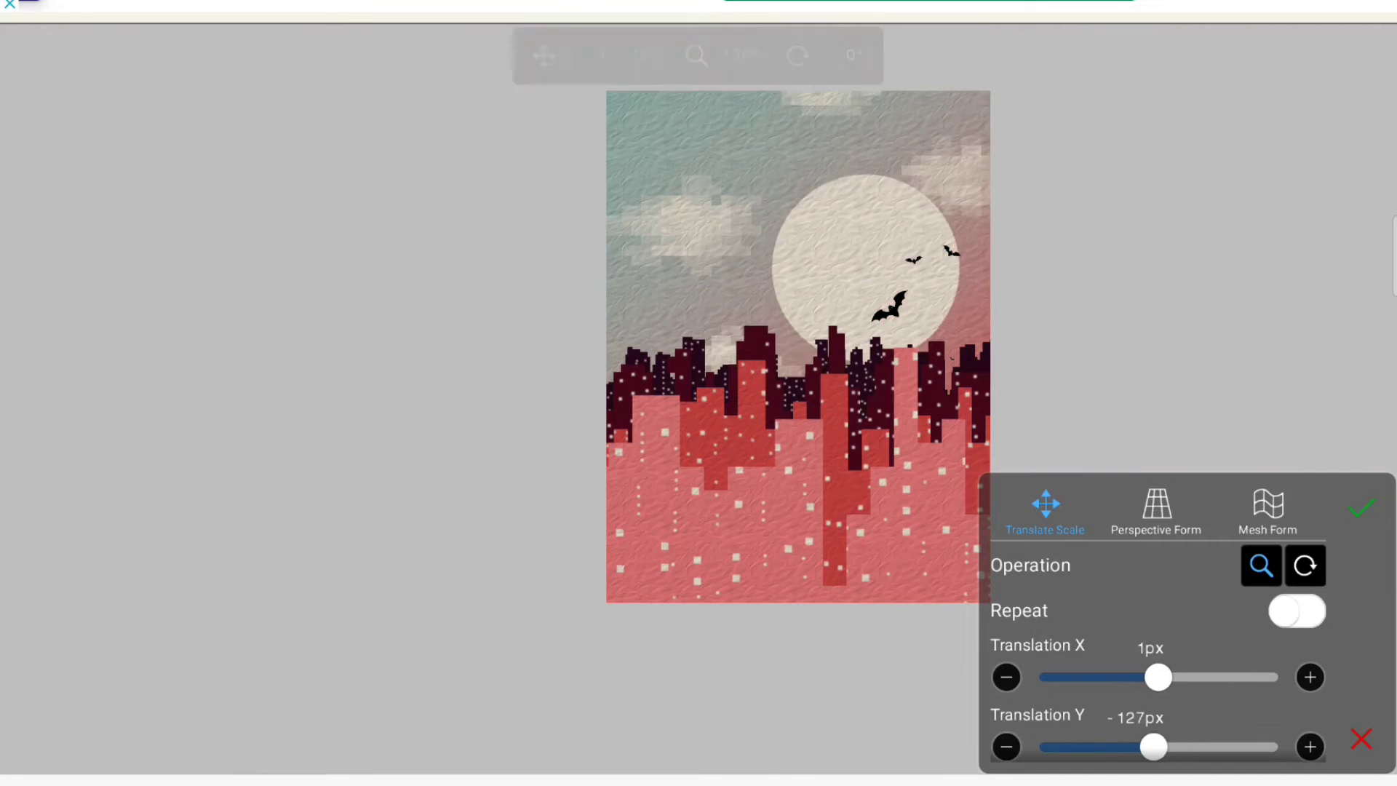
Step: Move the folder so its layers shift together across the canvas, then cancel the move
left_click(1362, 510)
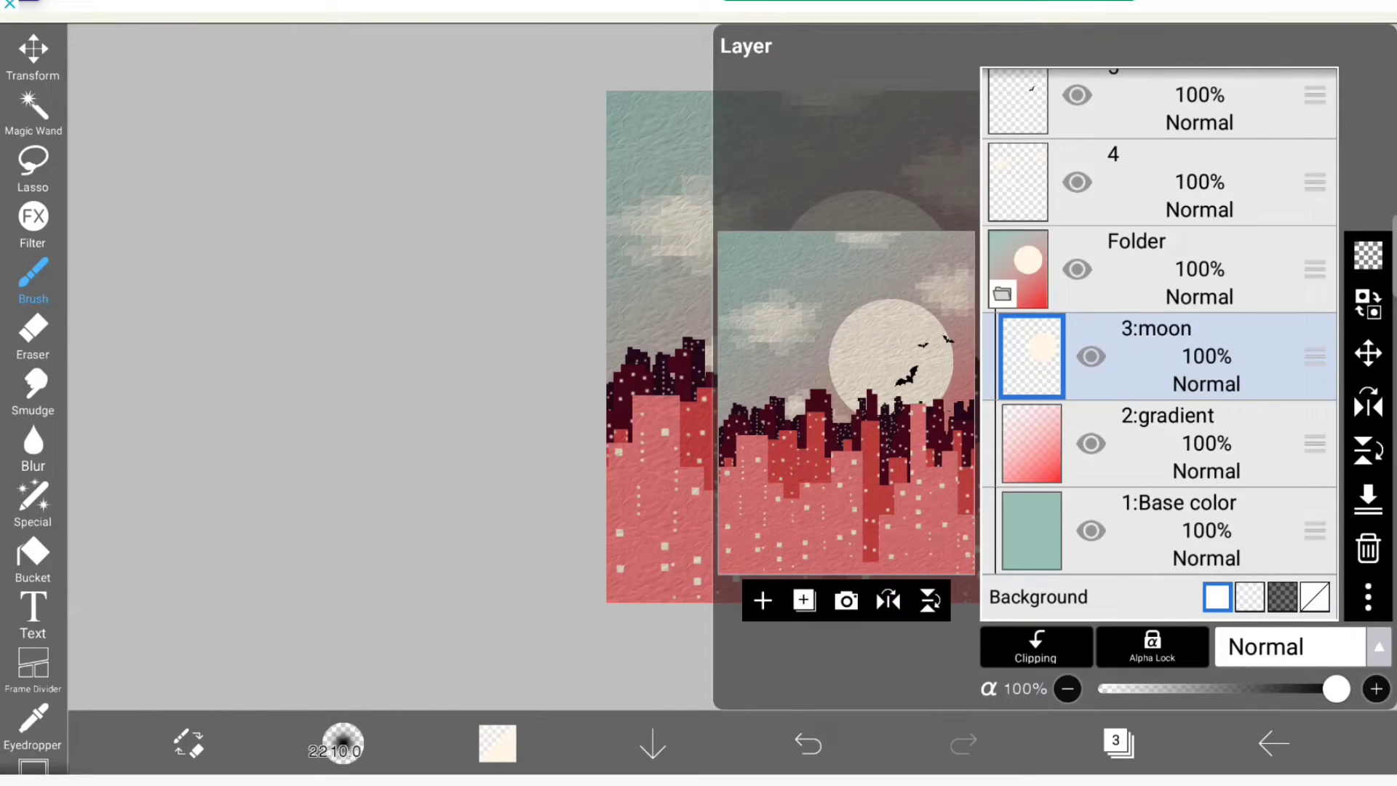
left_click(34, 50)
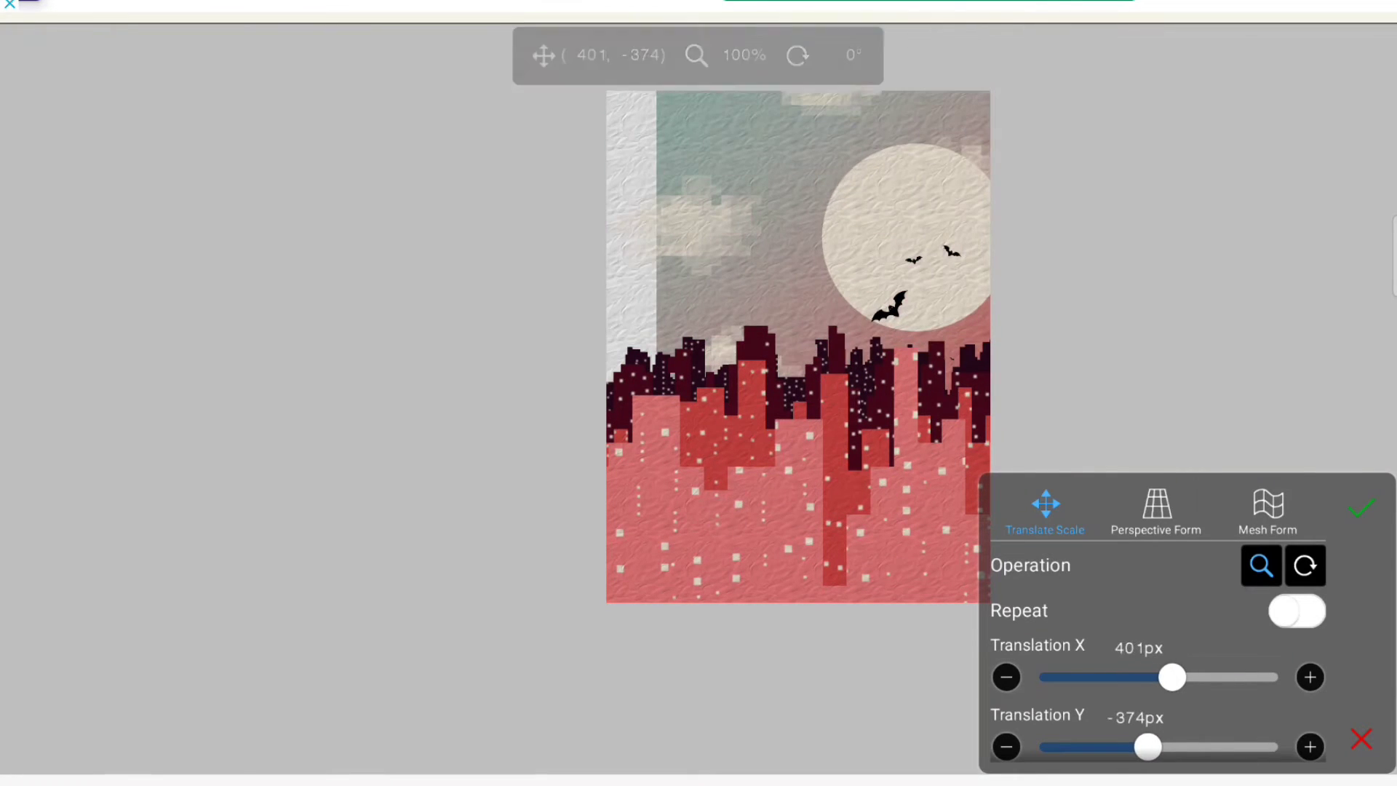
left_click(1361, 508)
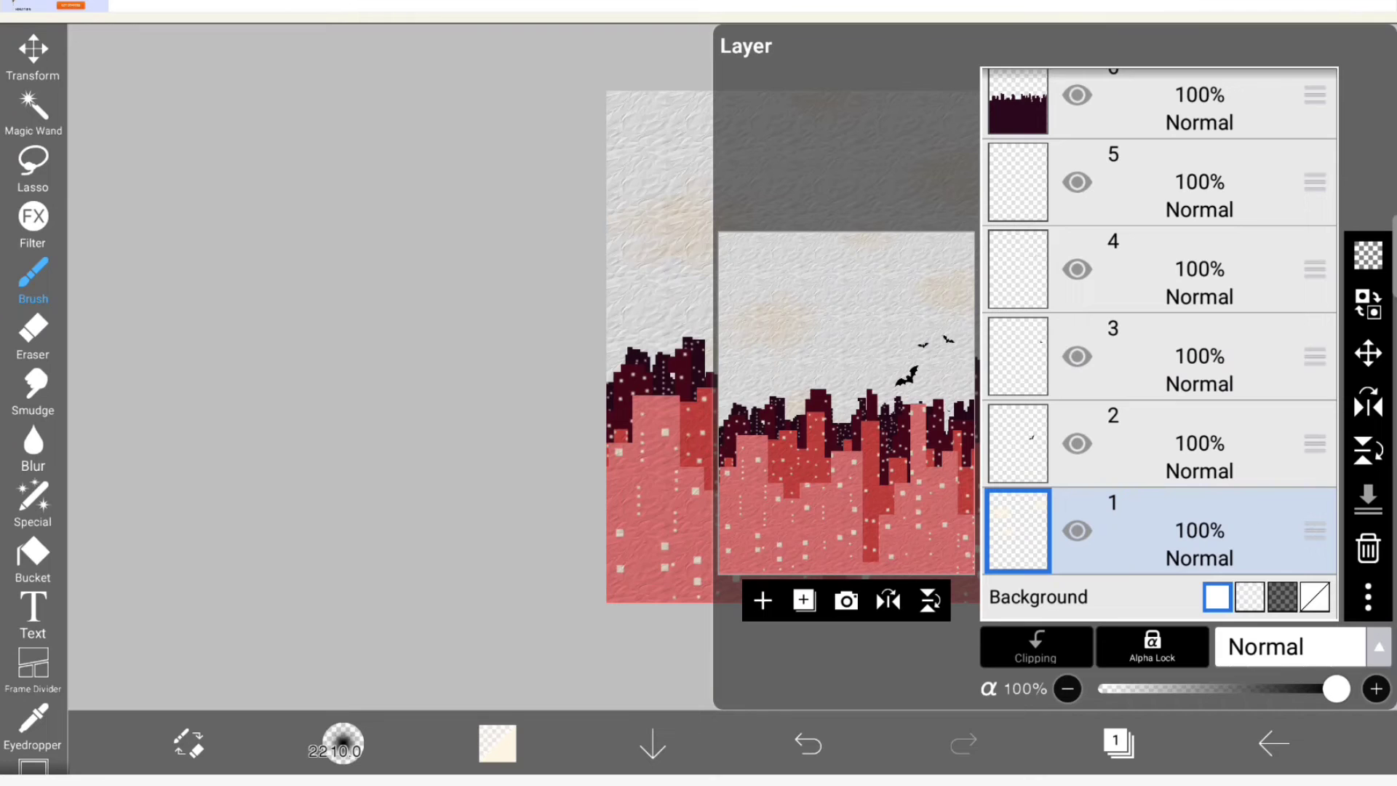
Step: Rearrange layers so only Base color stays in the folder and return to the canvas
left_click(806, 742)
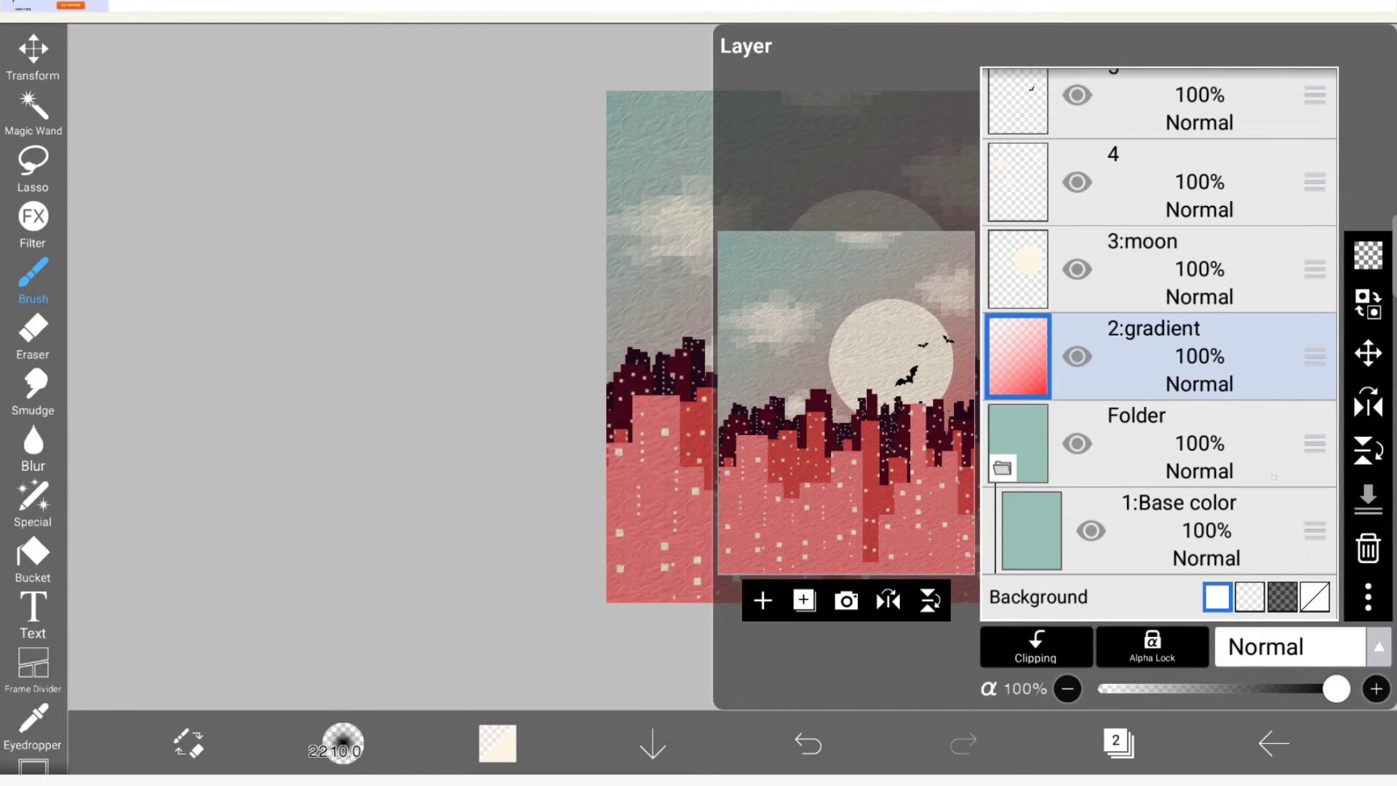
left_click(1159, 530)
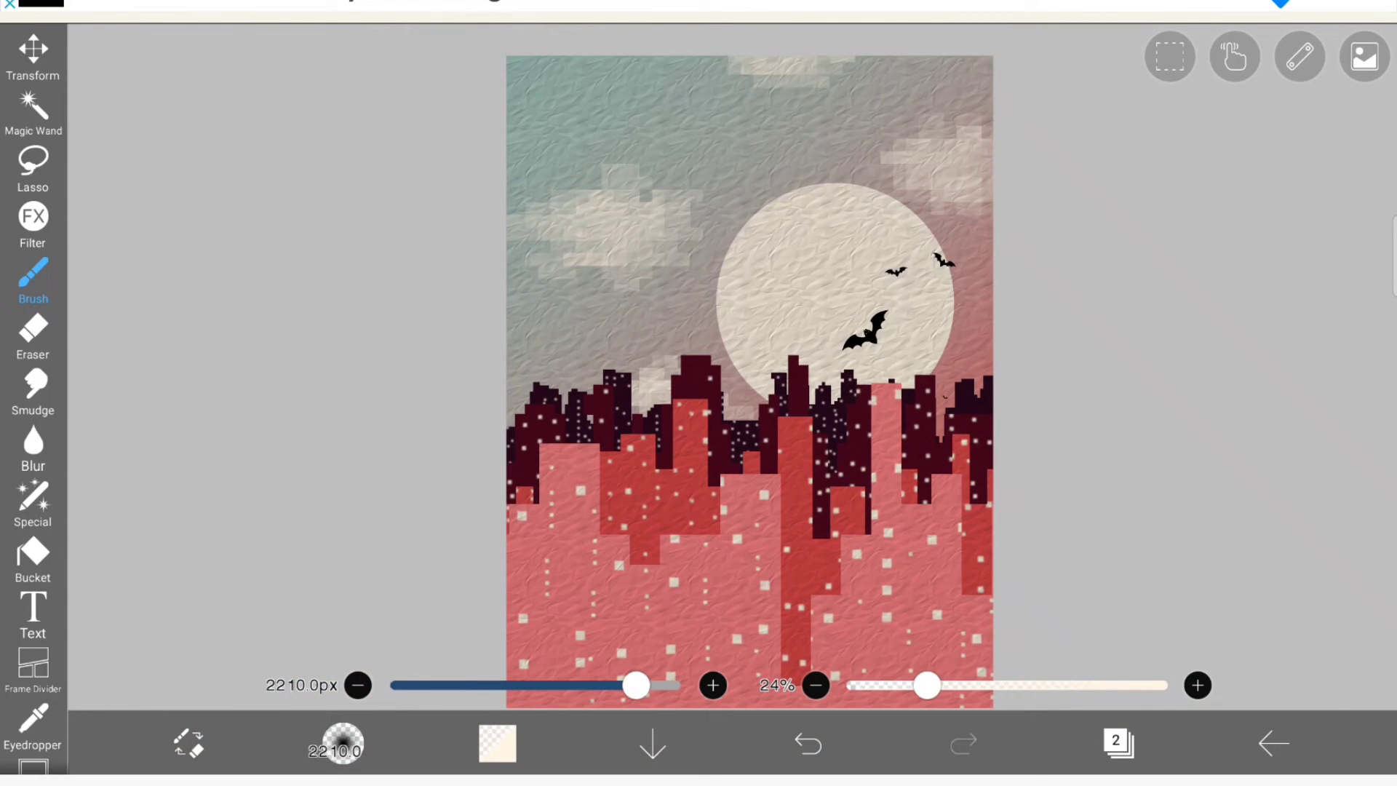
Step: Cancel a Transform move and set a 104 px full-opacity pale cream brush
left_click(33, 49)
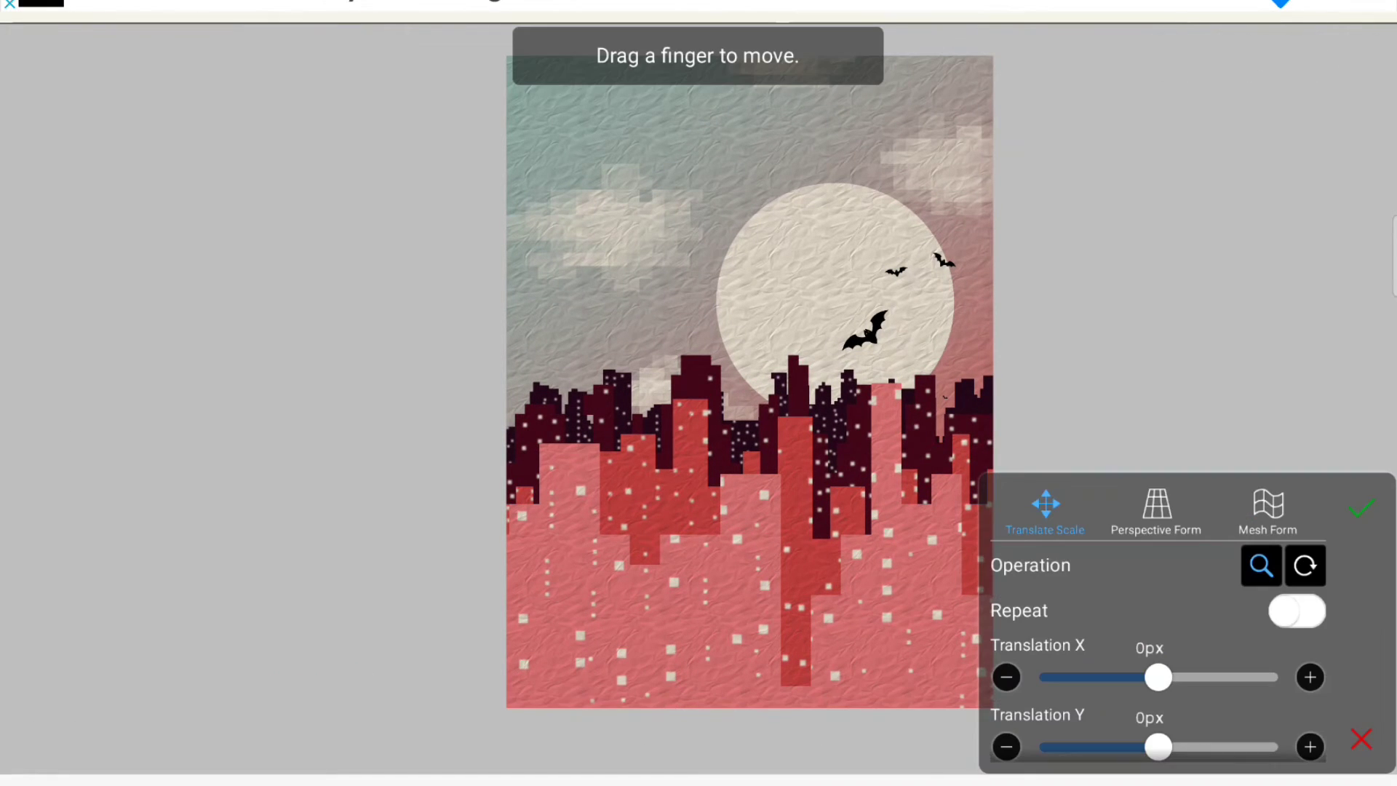
left_click(1363, 508)
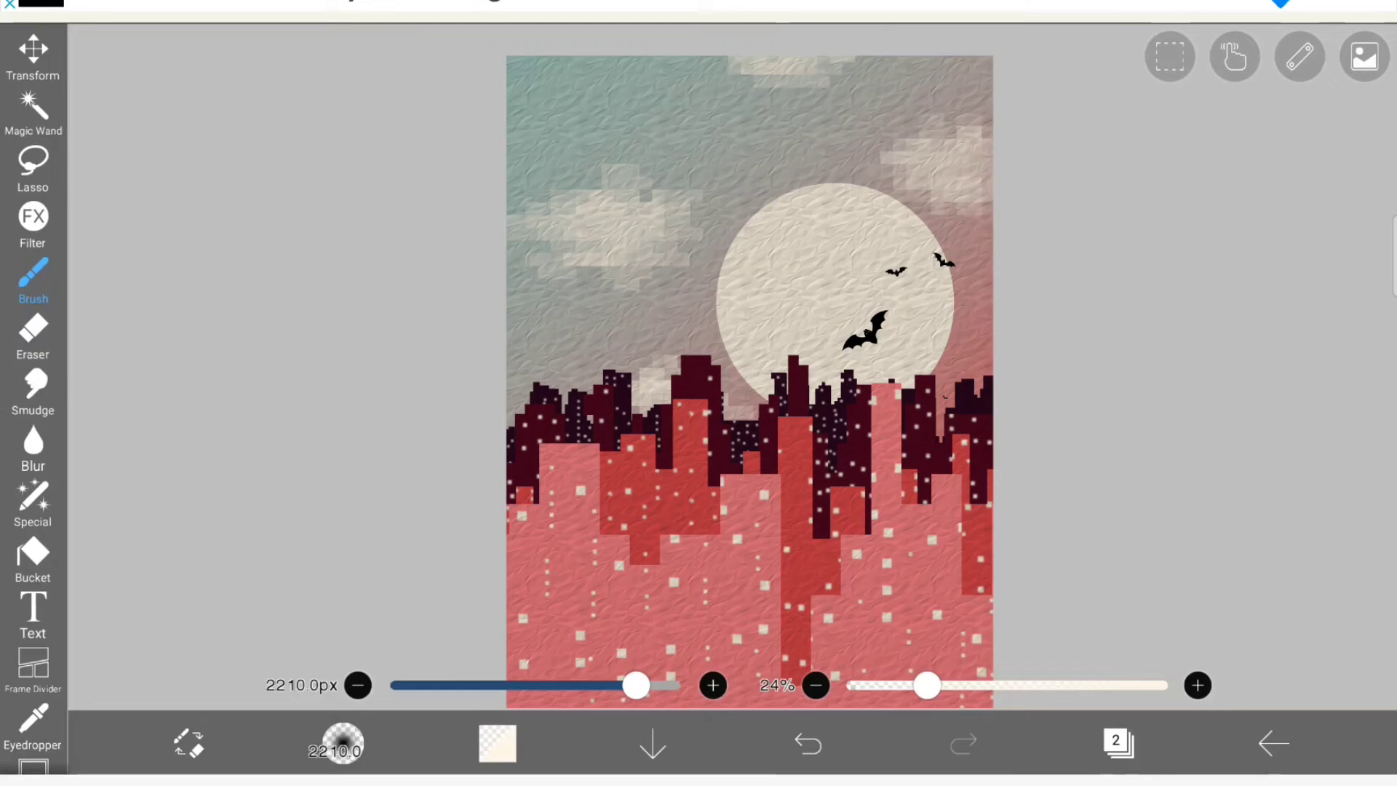
left_click(835, 578)
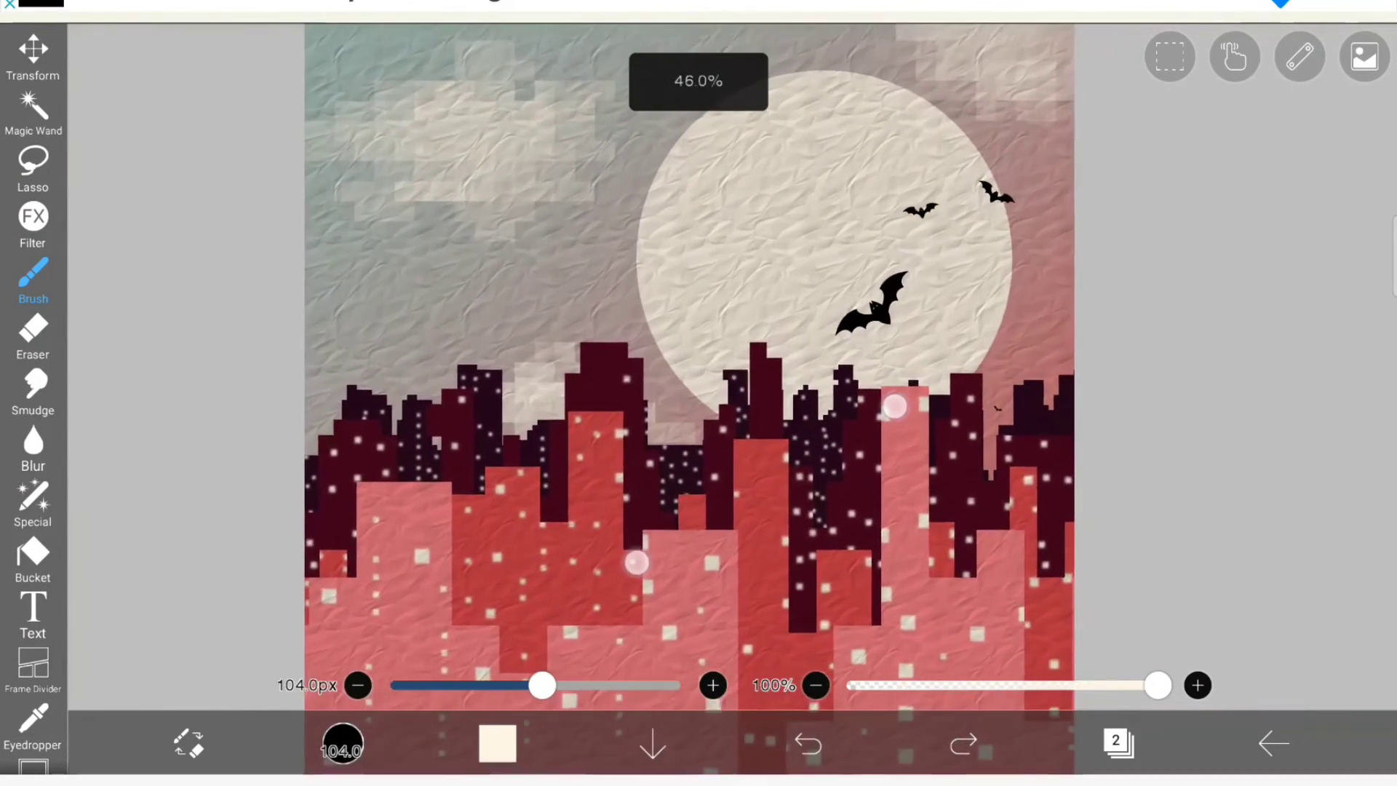
left_click(1363, 56)
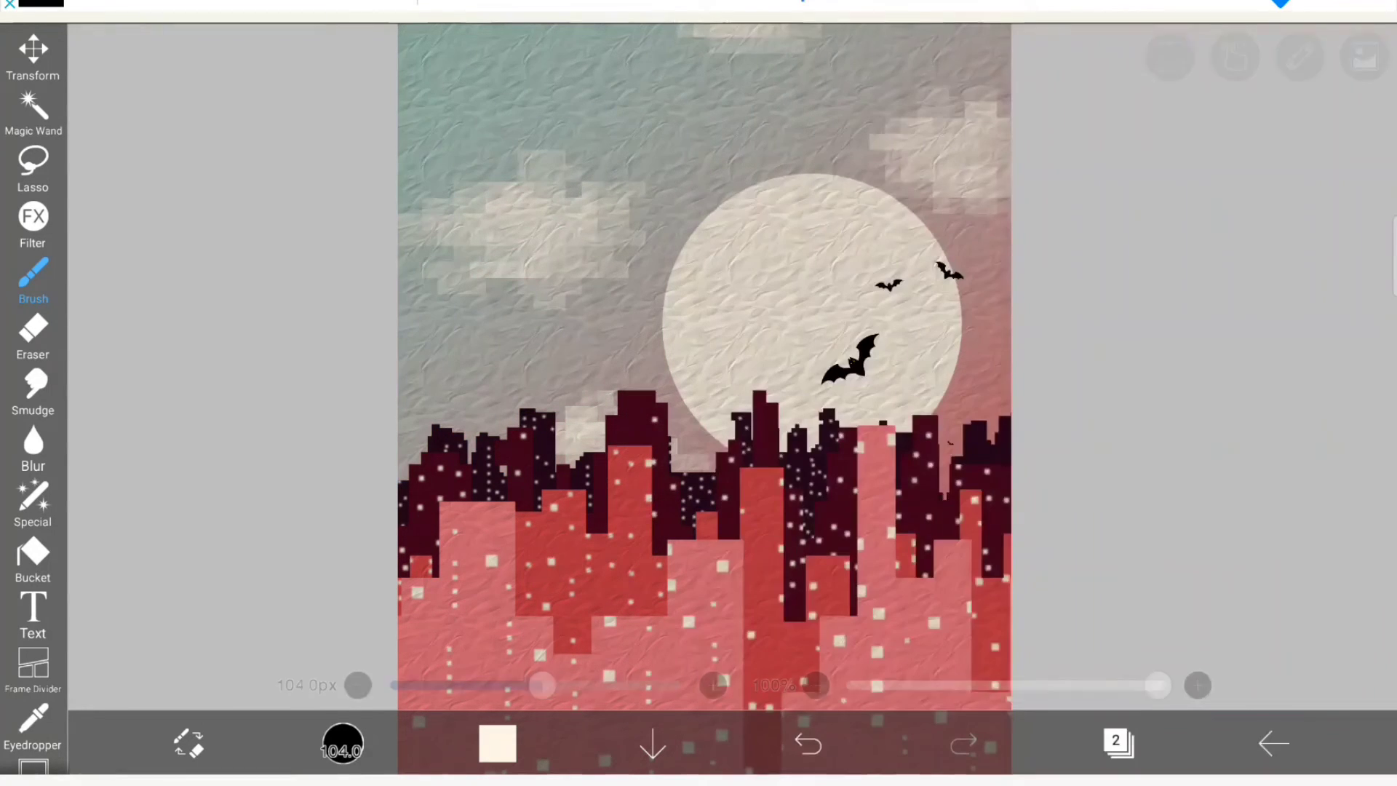
Step: Bring the layer list back up and select layer 17 to draw on
left_click(1118, 744)
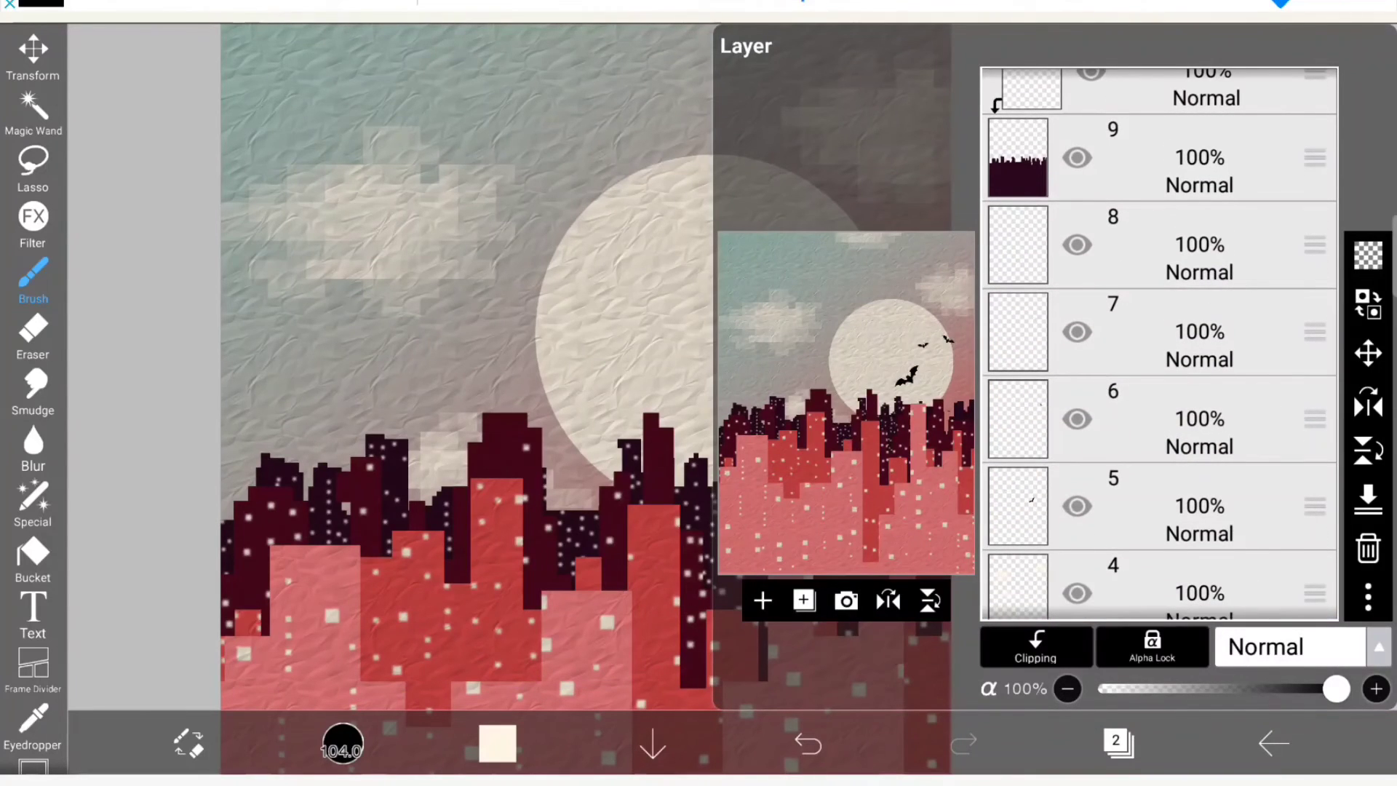
left_click(1194, 419)
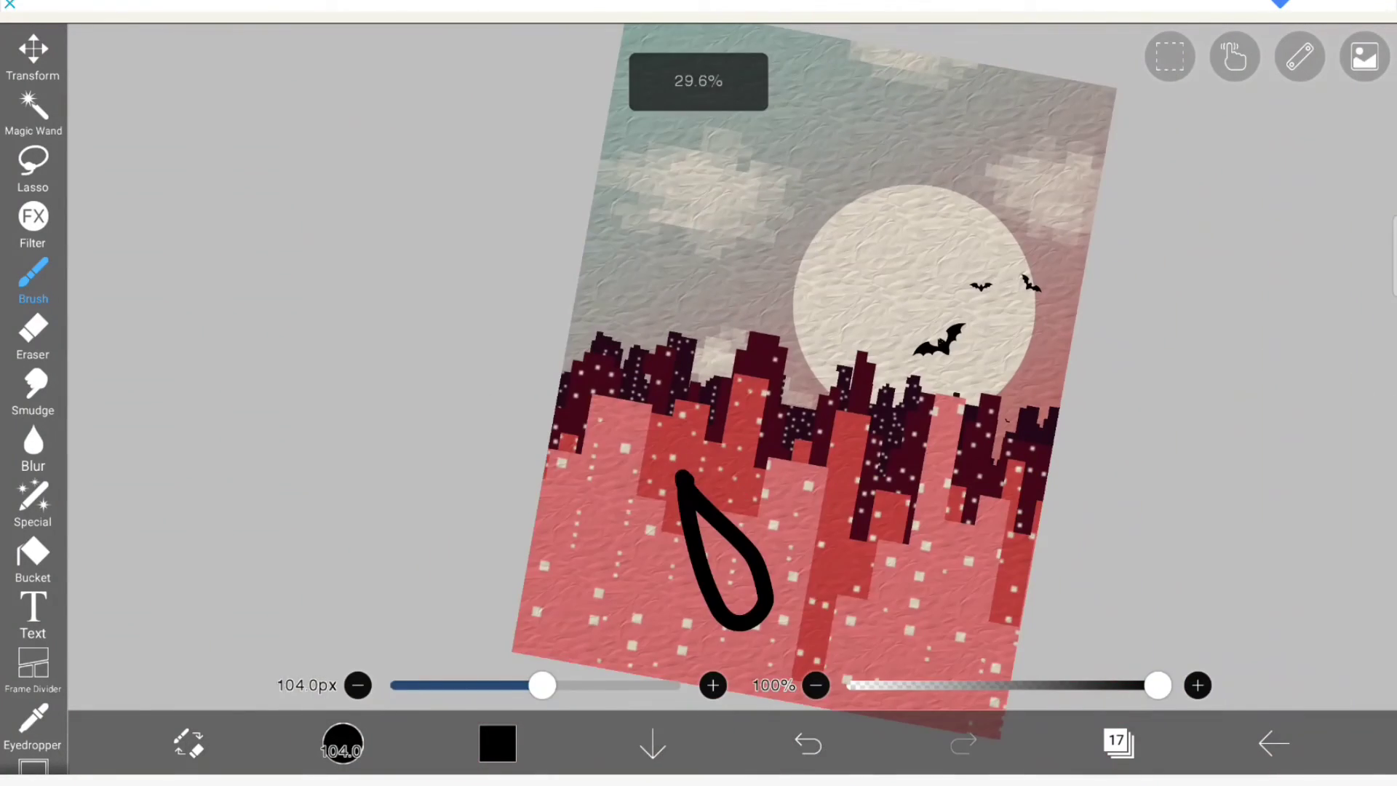
Step: Move the black teardrop on layer 17 up into the sky left of the moon and confirm
left_click(34, 54)
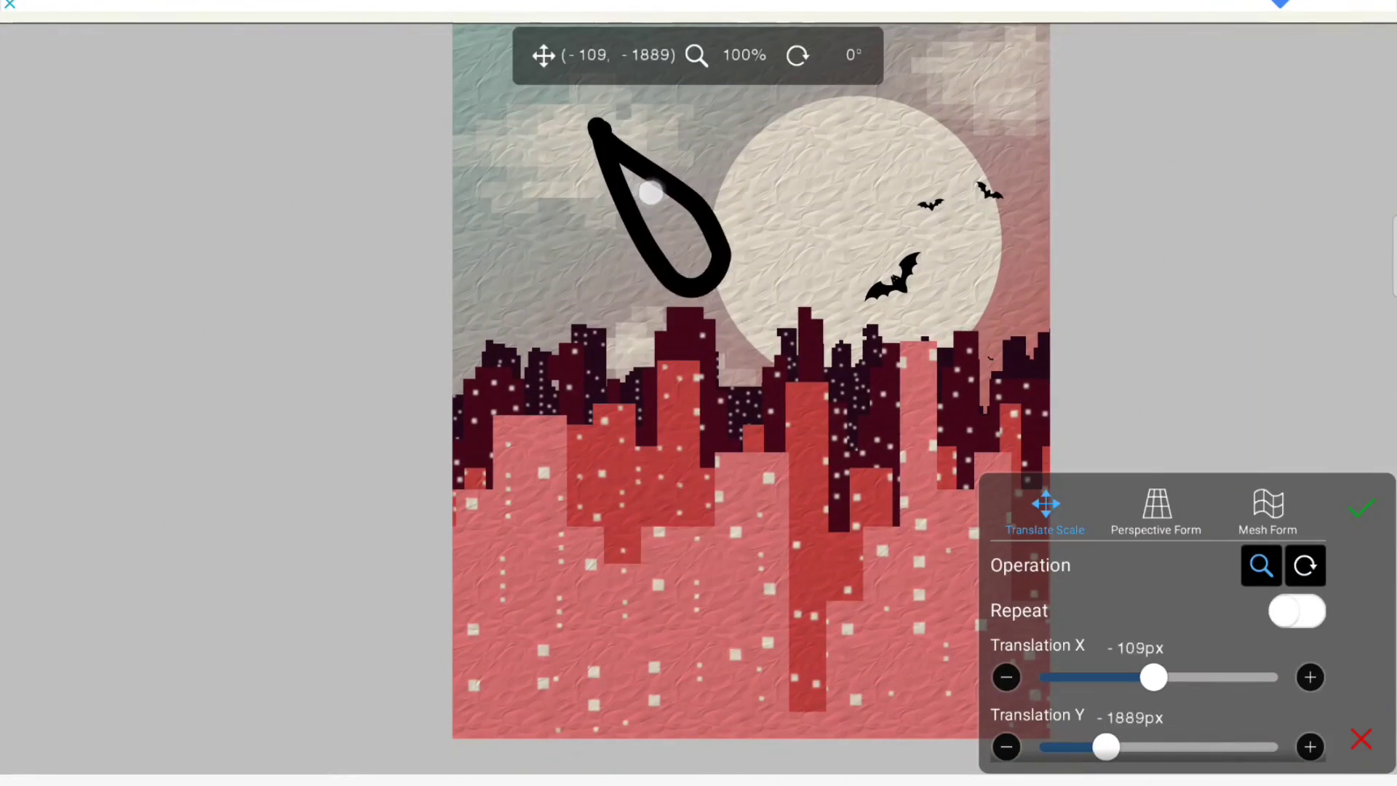
left_click(1363, 508)
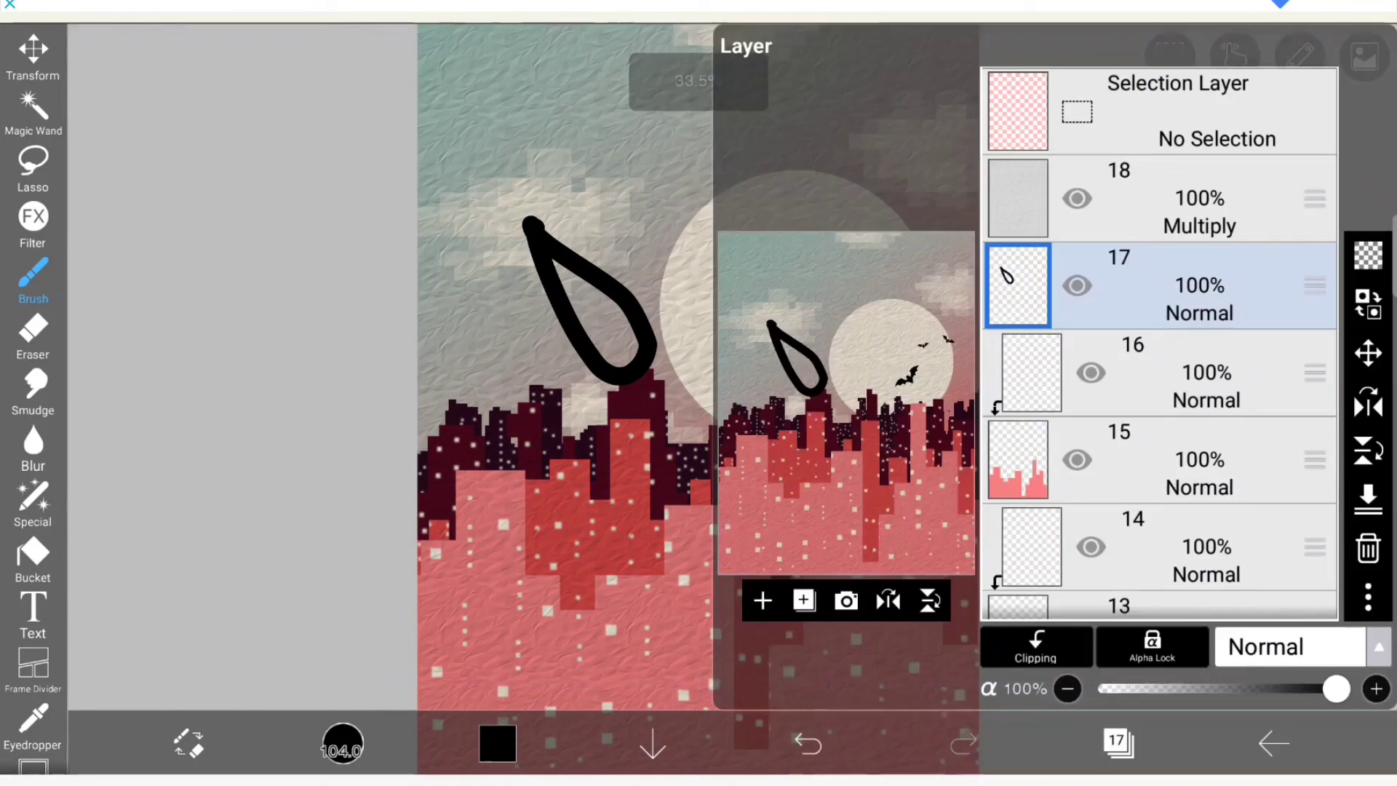